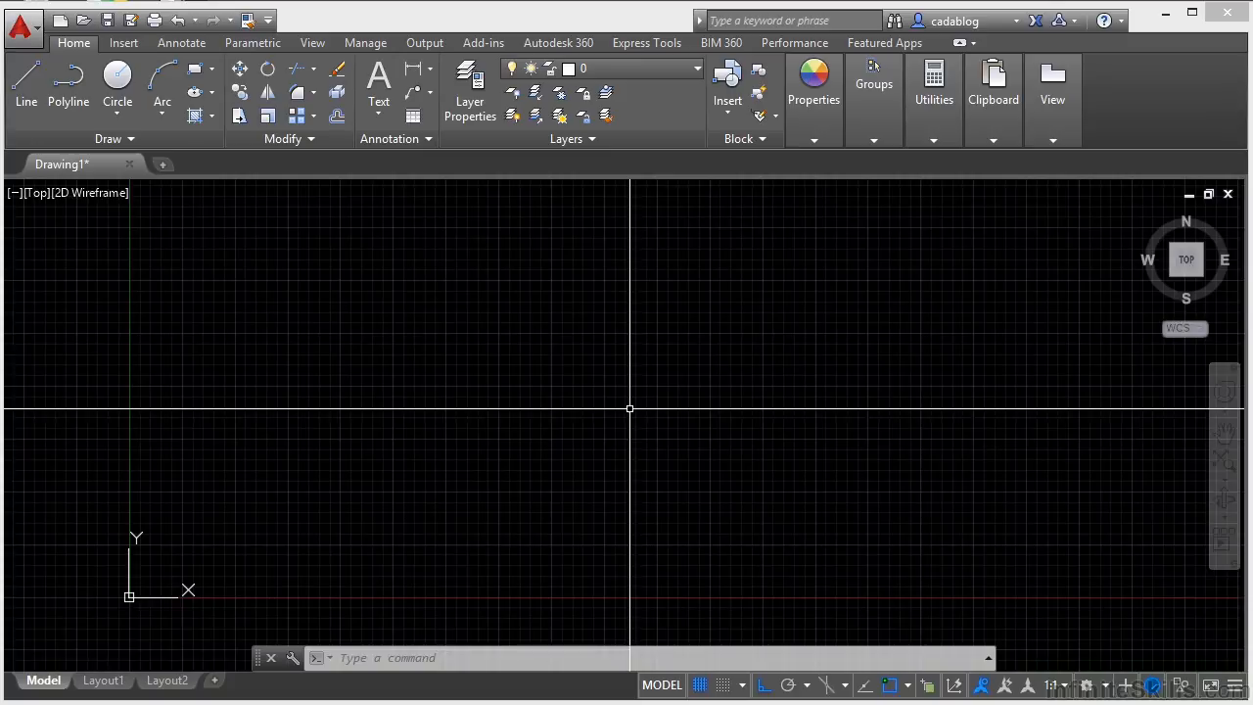
{"action": "mouse_move", "coordinate": [661, 684]}
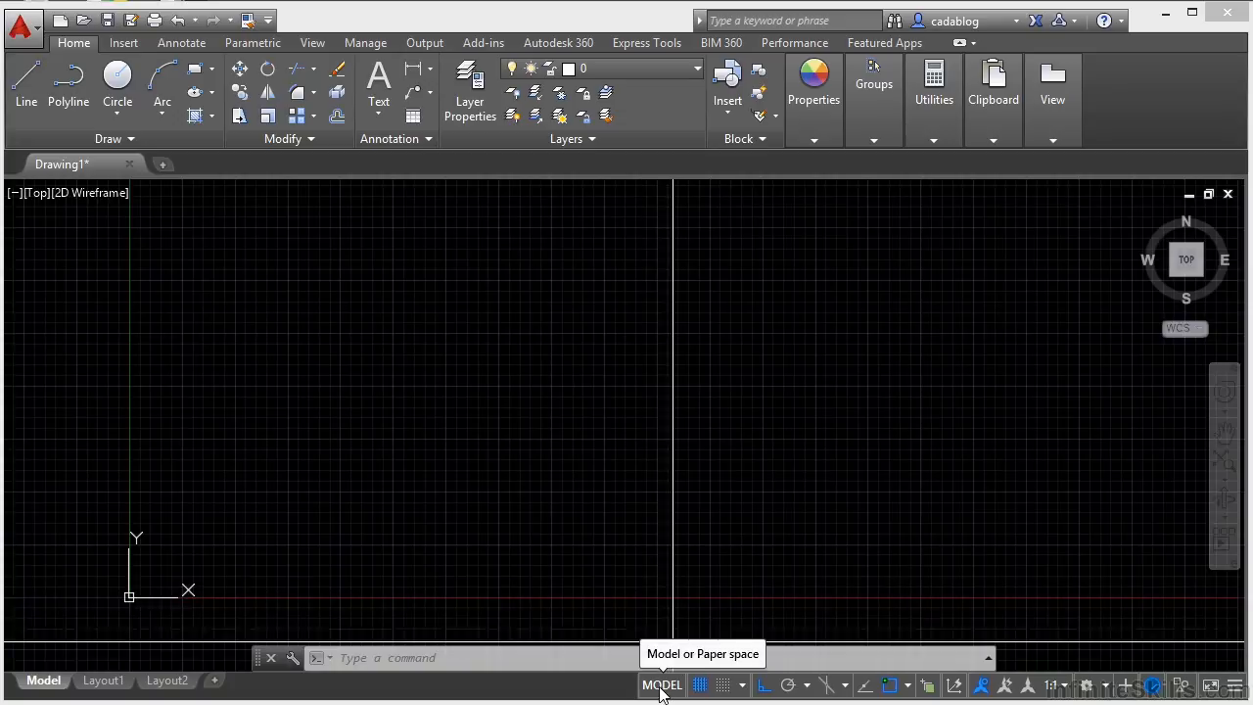
{"action": "mouse_move", "coordinate": [976, 693]}
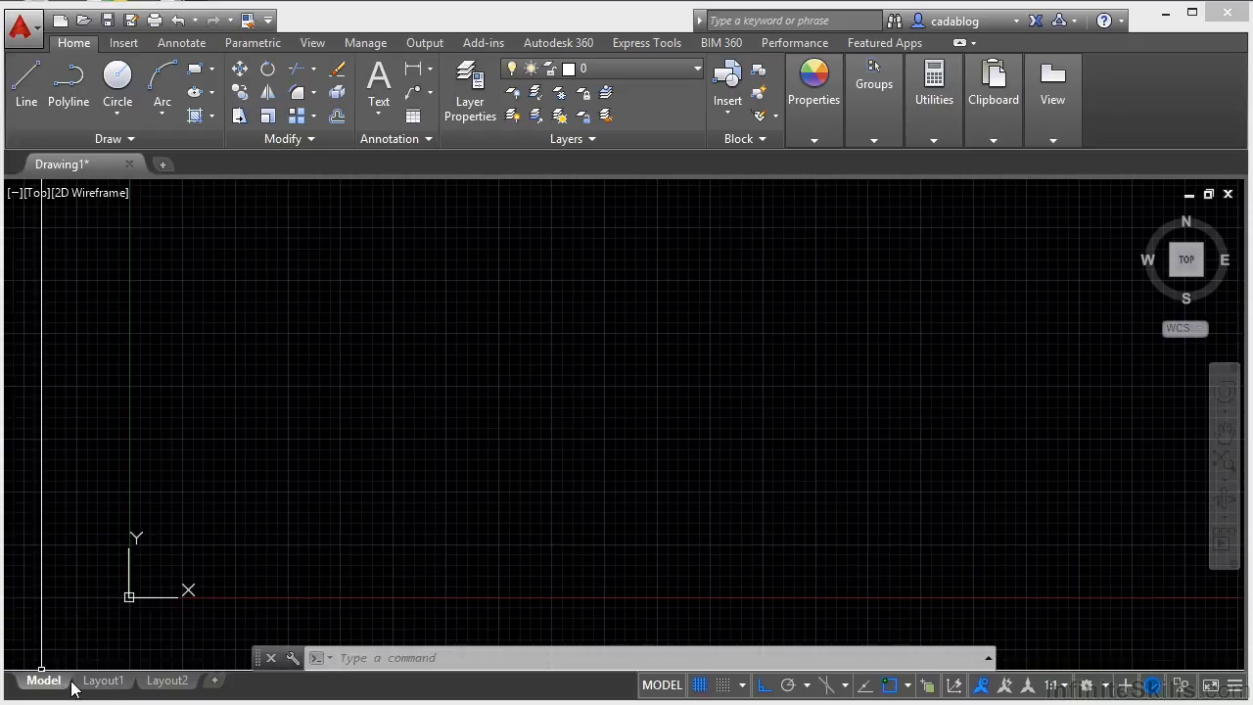
{"action": "mouse_move", "coordinate": [167, 680]}
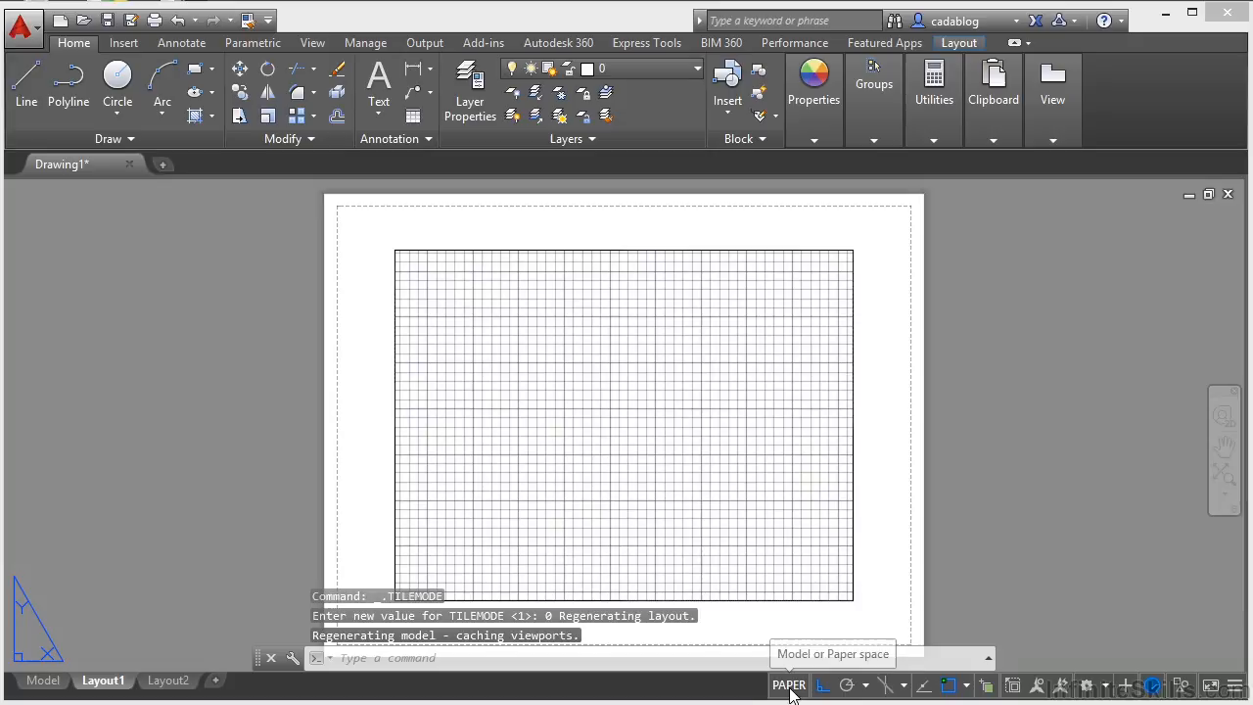
Return to model space, toggle grid snap on and off repeatedly, and view Snap Settings.
{"action": "left_click", "coordinate": [789, 684]}
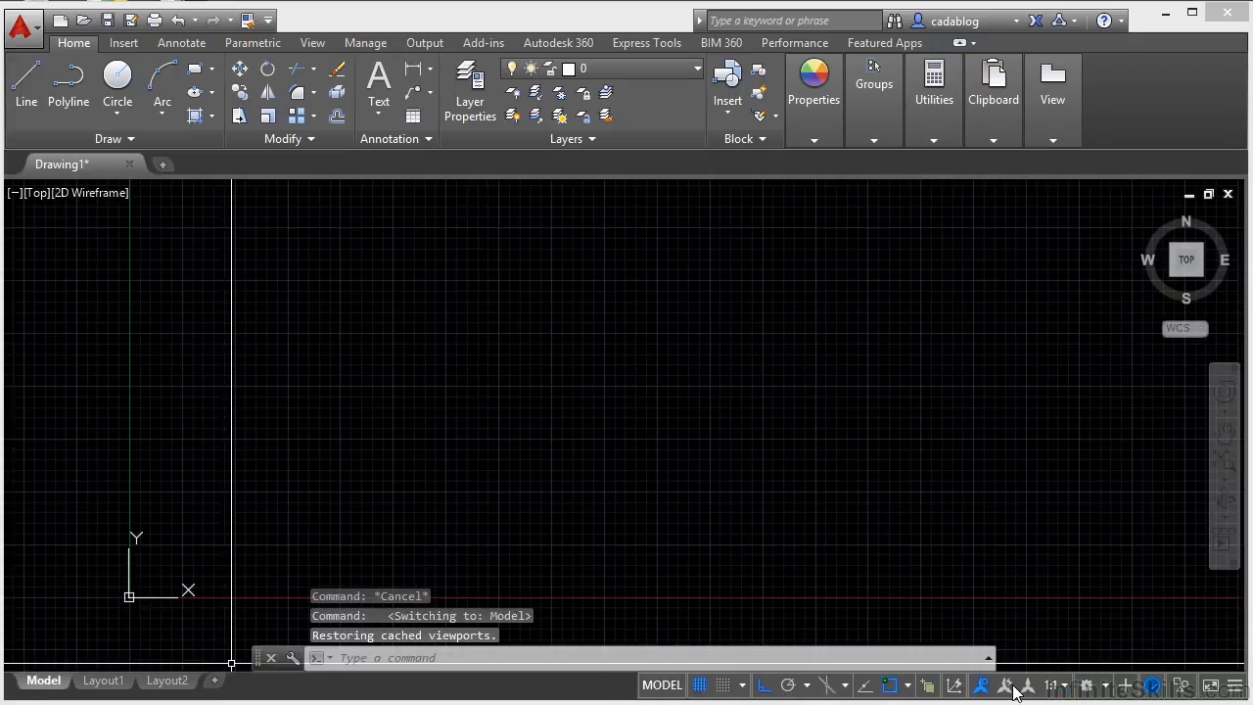
{"action": "mouse_move", "coordinate": [761, 684]}
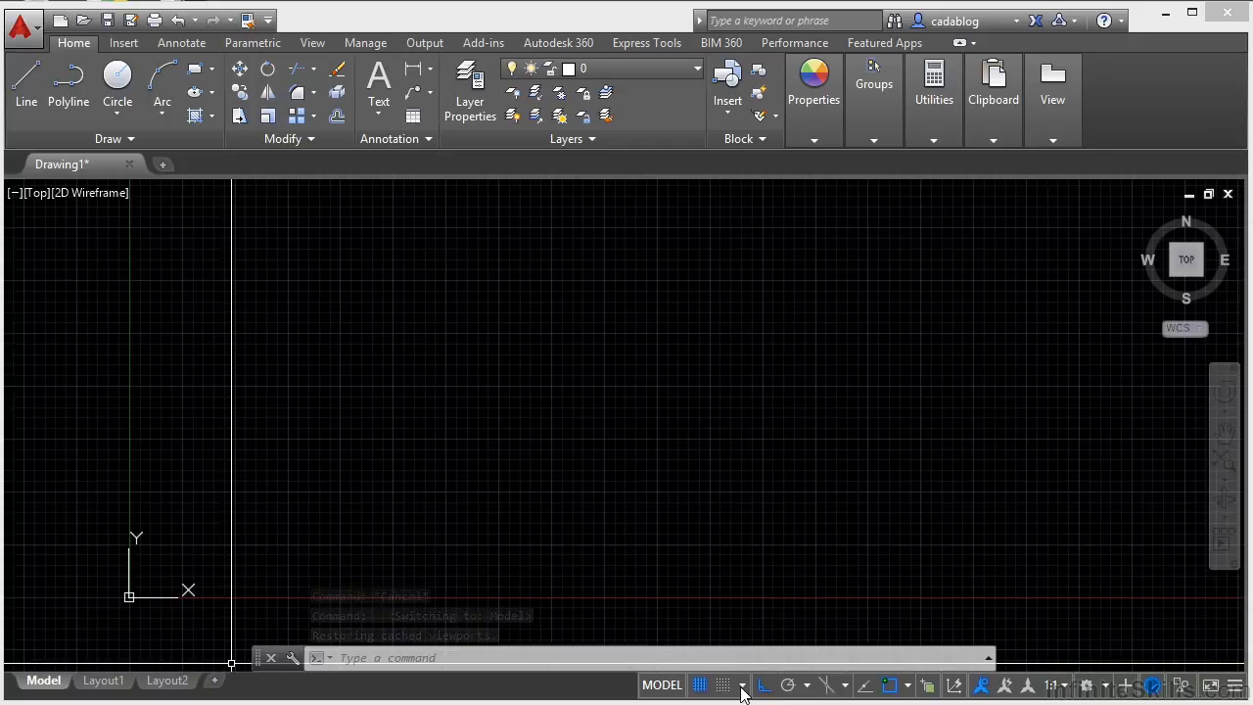
{"action": "mouse_move", "coordinate": [700, 684]}
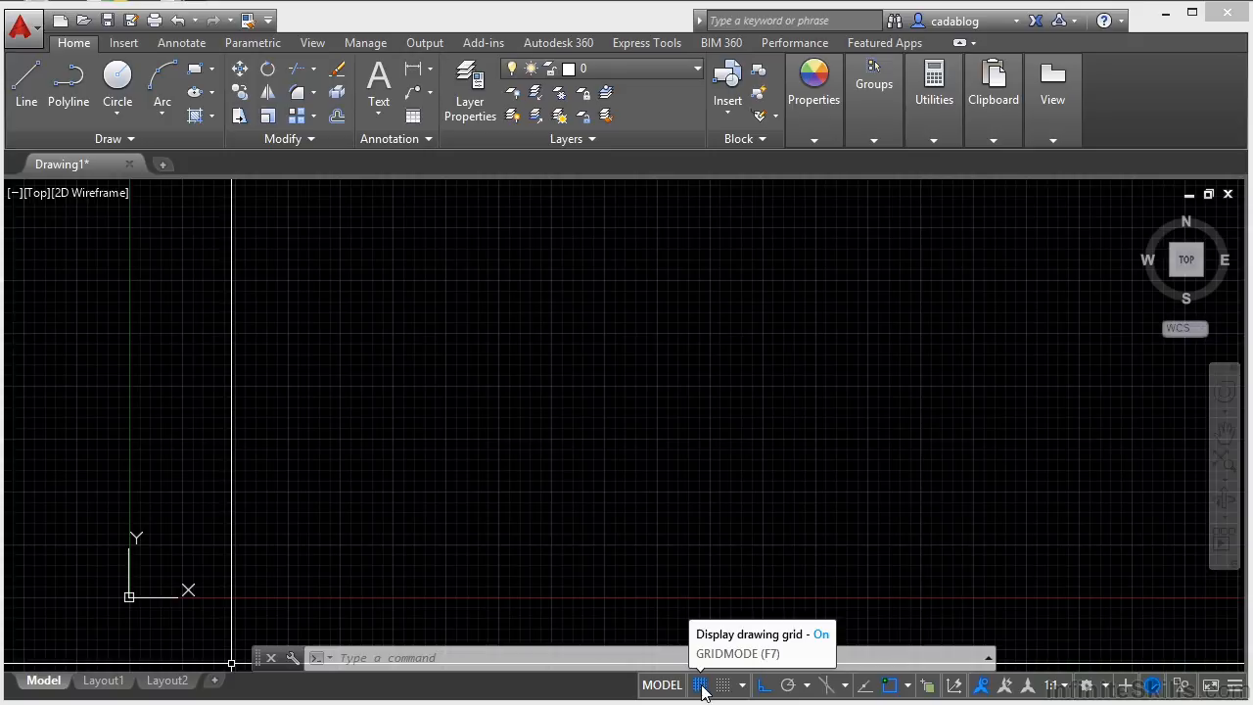
{"action": "left_click", "coordinate": [700, 684]}
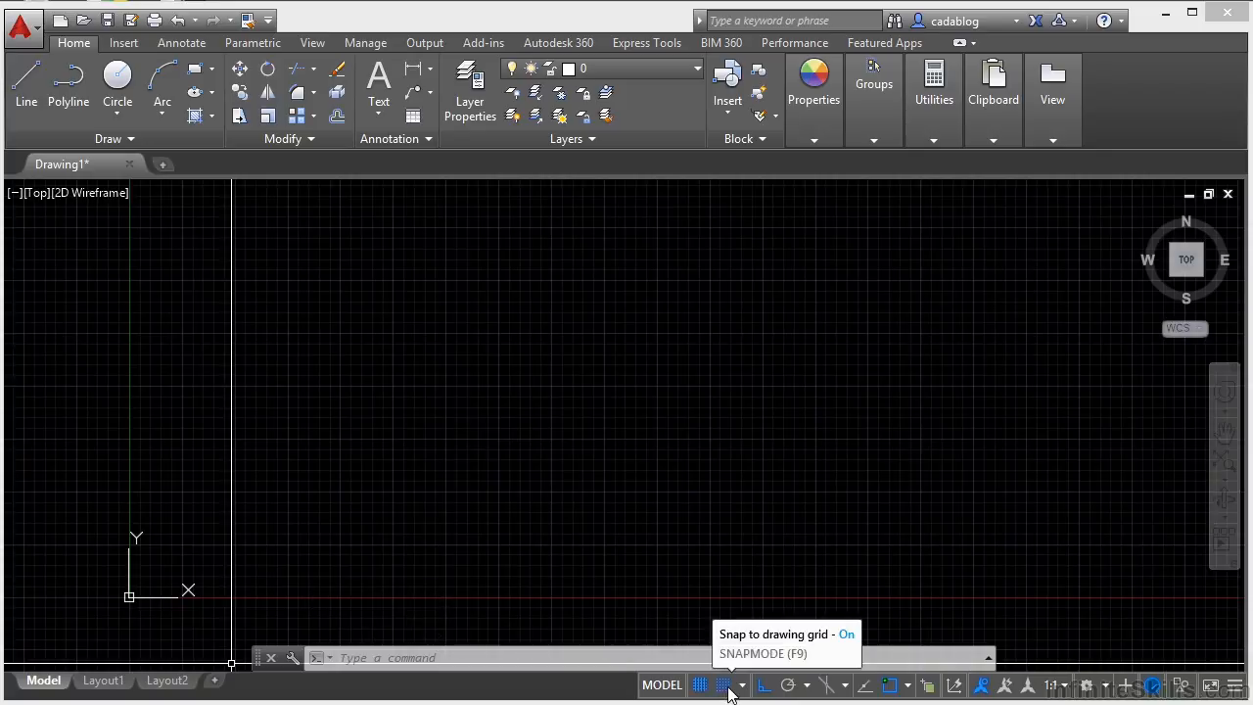
{"action": "left_click", "coordinate": [721, 684]}
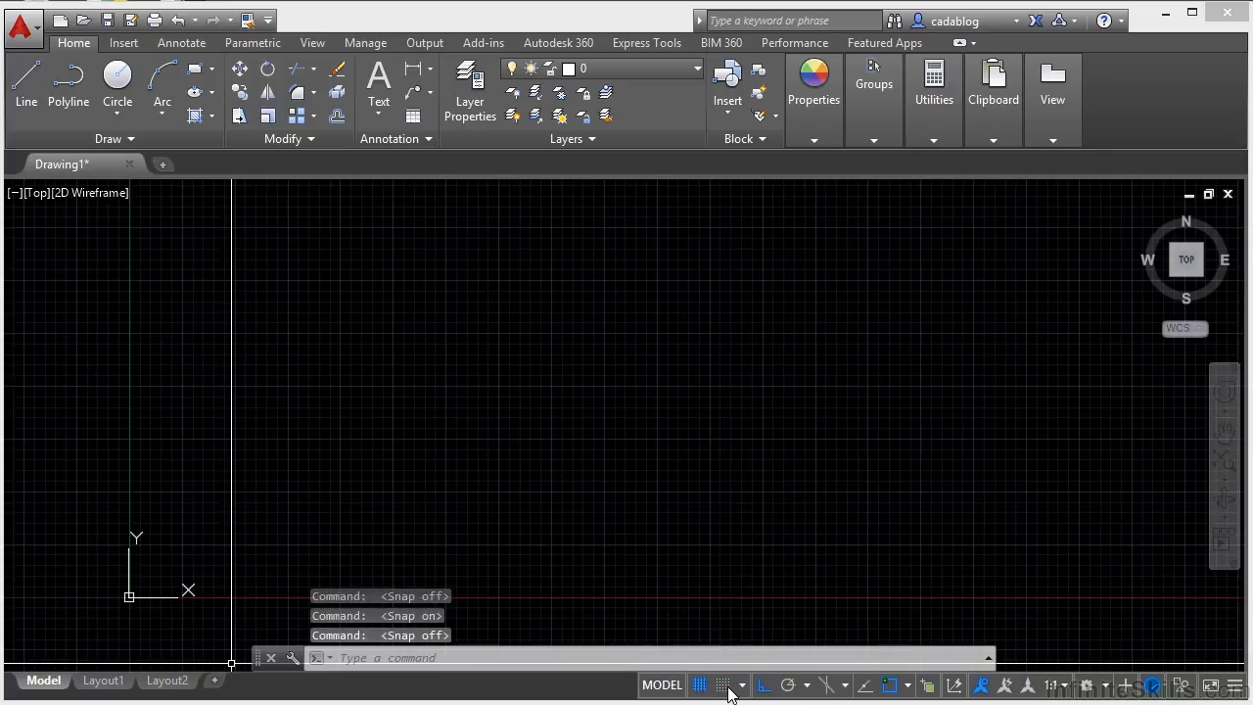
{"action": "left_click", "coordinate": [722, 684]}
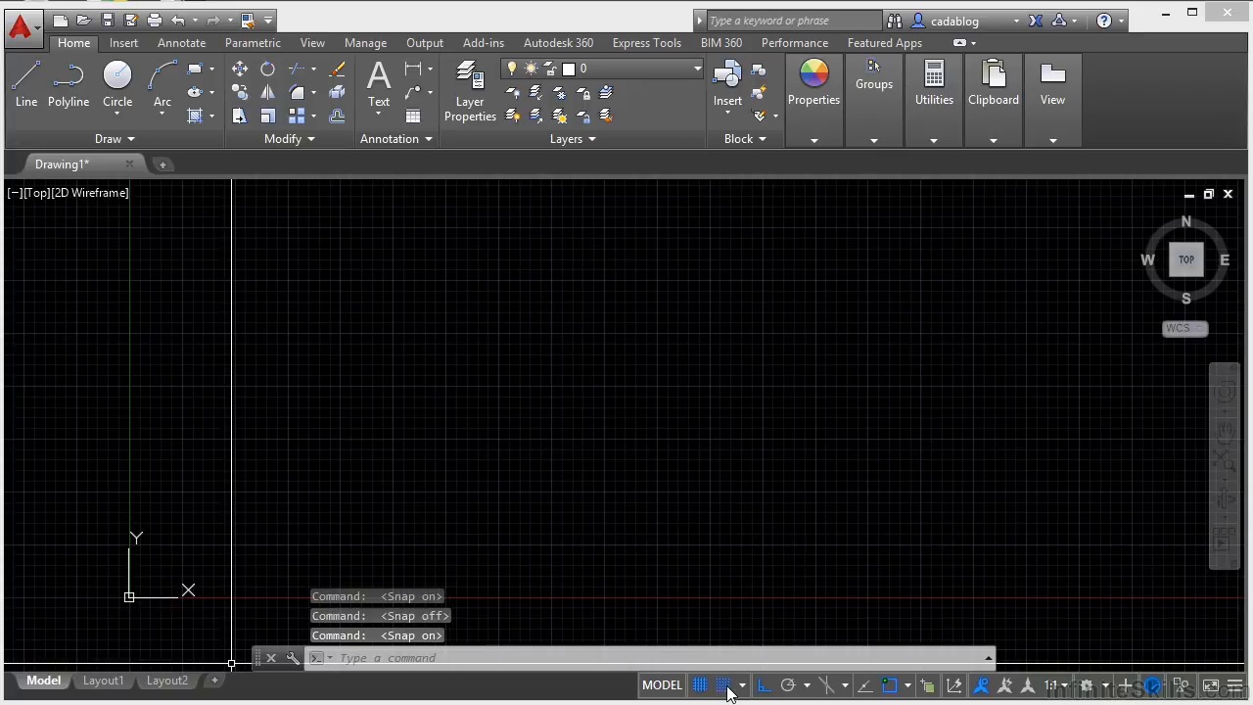
{"action": "mouse_move", "coordinate": [723, 684]}
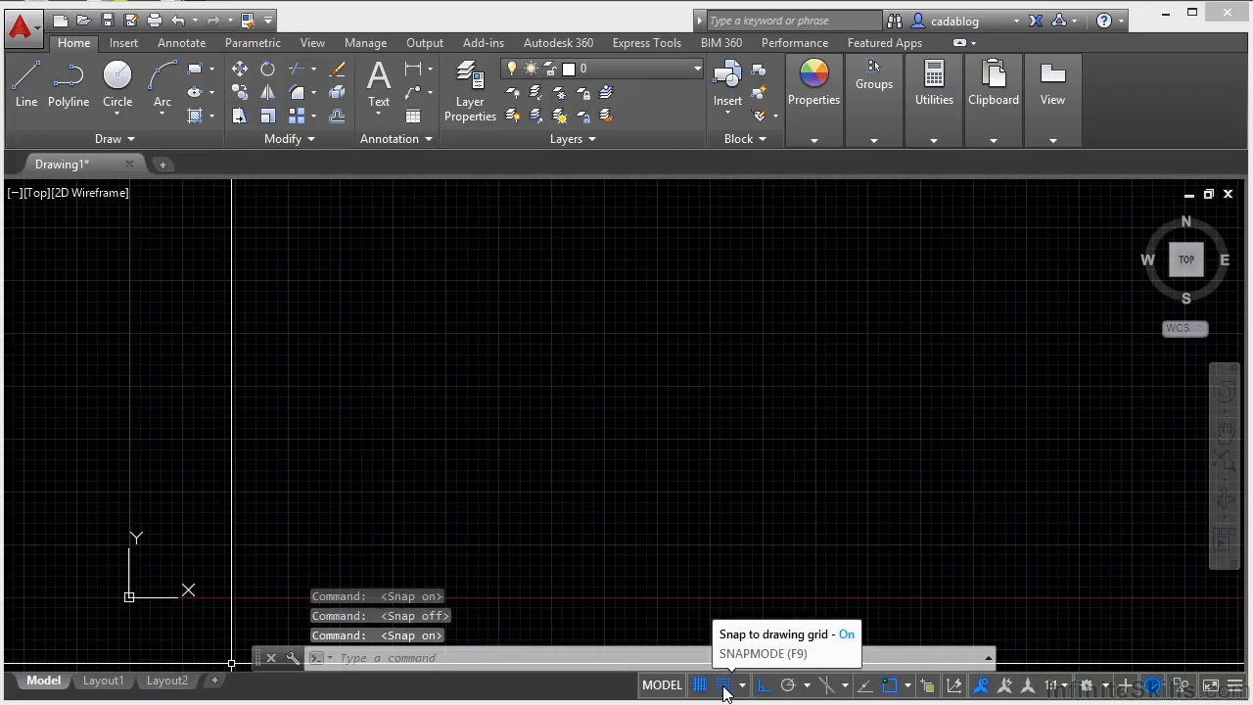
{"action": "left_click", "coordinate": [722, 684]}
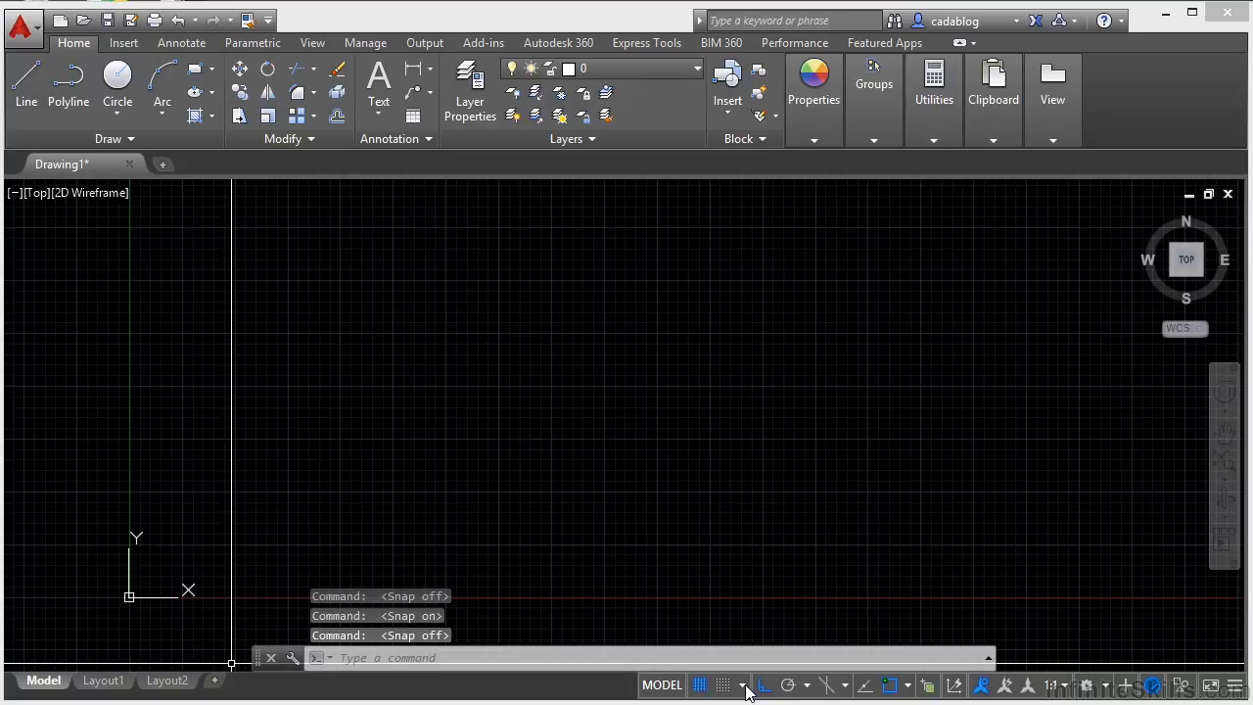
{"action": "left_click", "coordinate": [744, 684]}
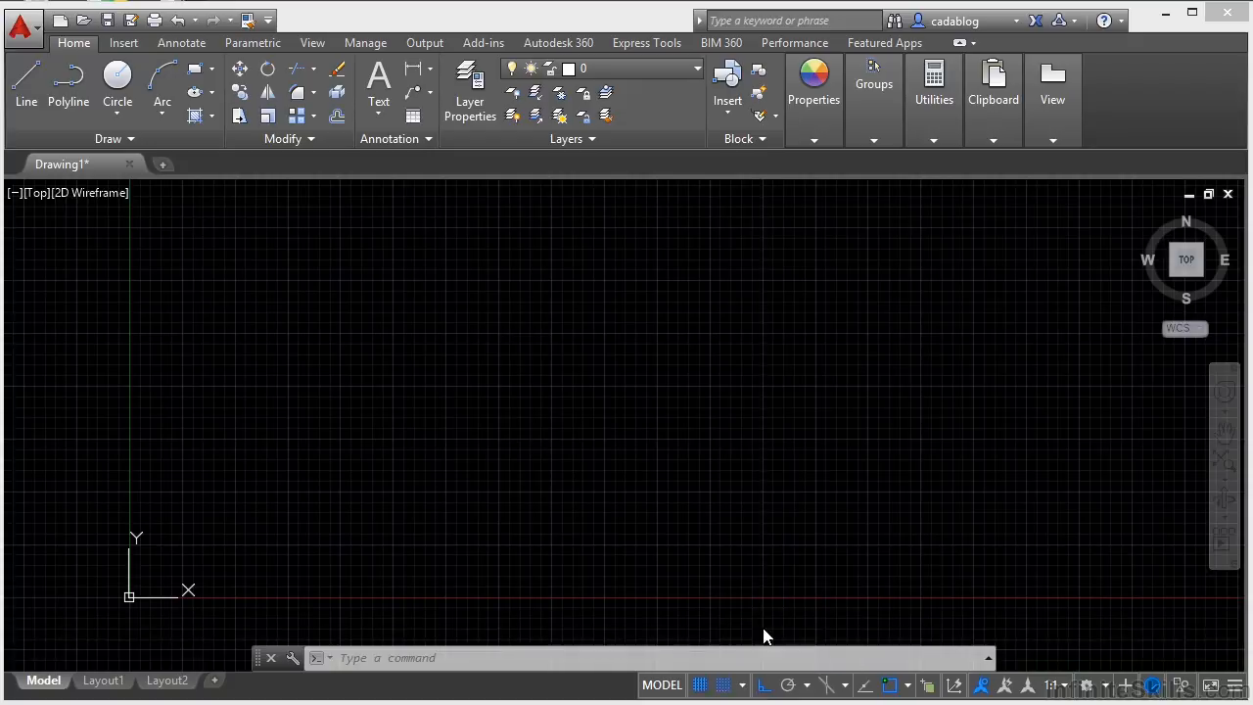
{"action": "left_click", "coordinate": [722, 684]}
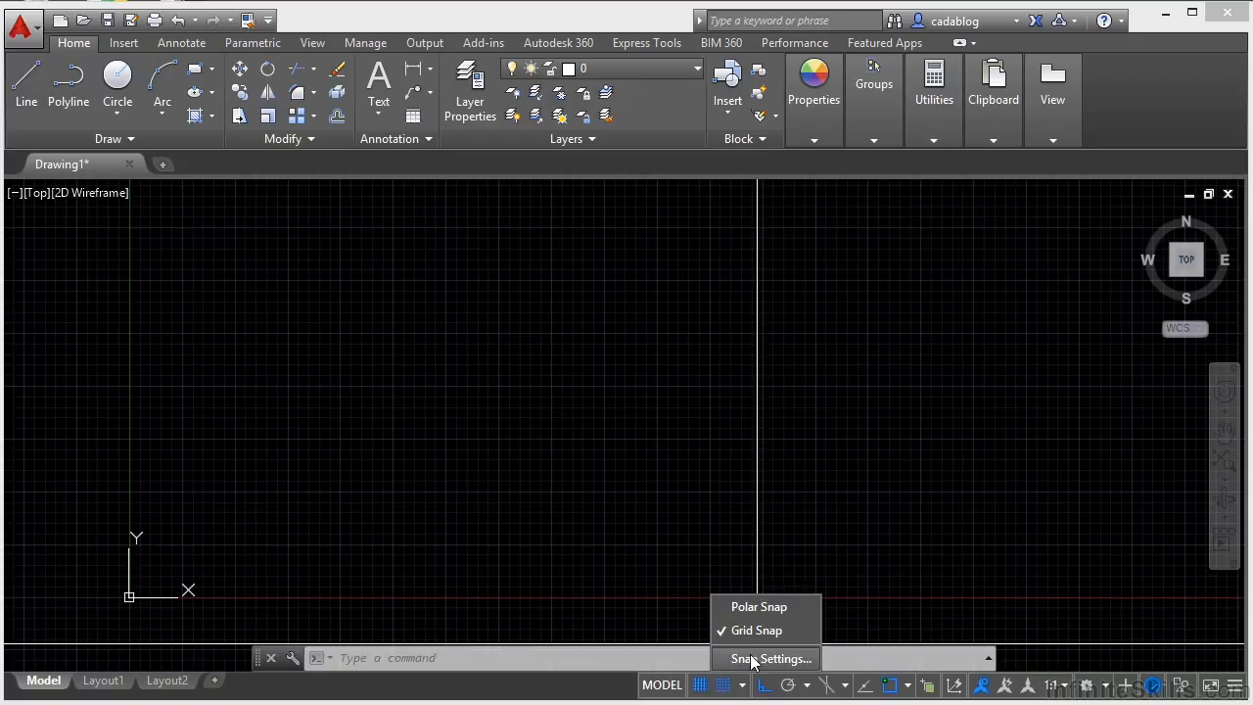
{"action": "left_click", "coordinate": [722, 684]}
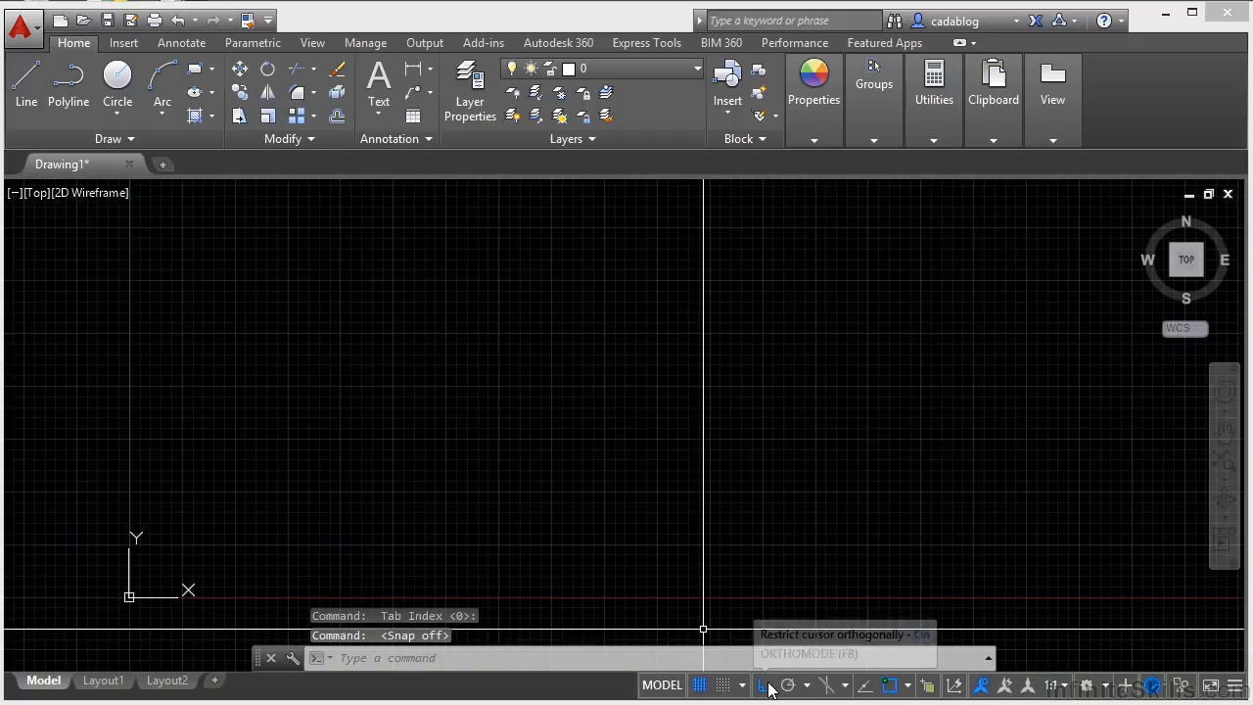
Toggle Ortho mode off and on, then polar tracking on and off.
{"action": "left_click", "coordinate": [763, 685]}
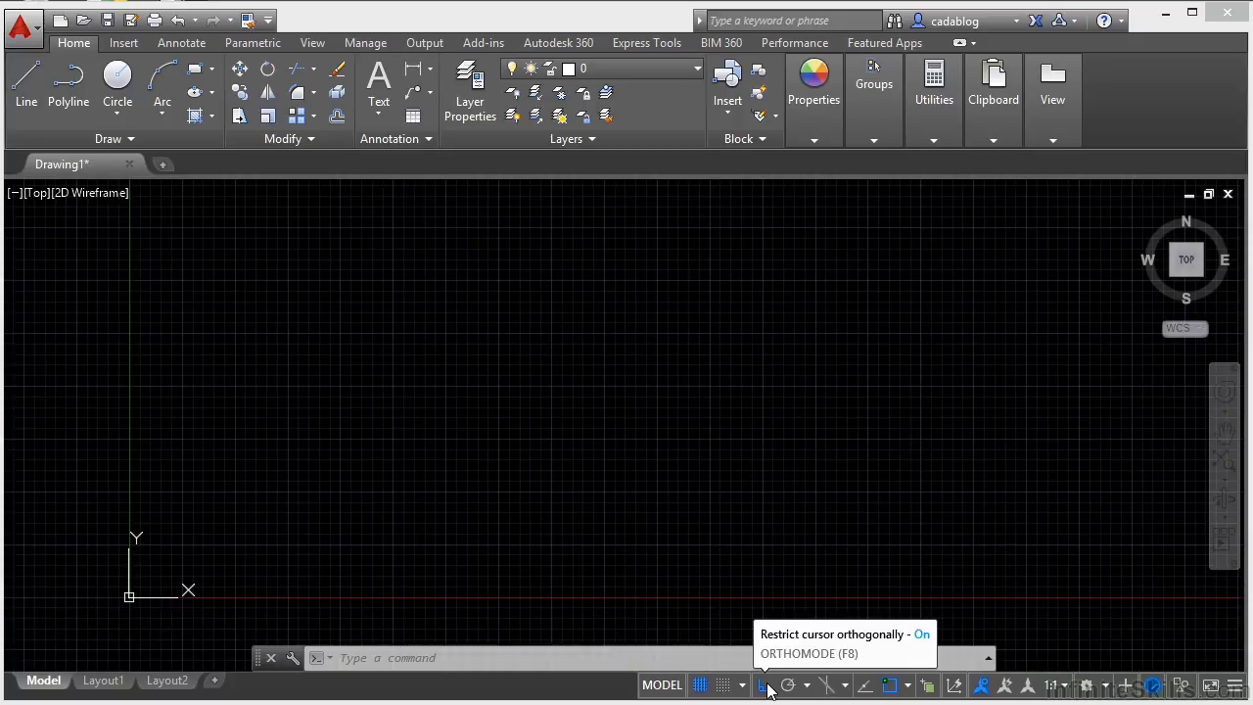
{"action": "left_click", "coordinate": [762, 684]}
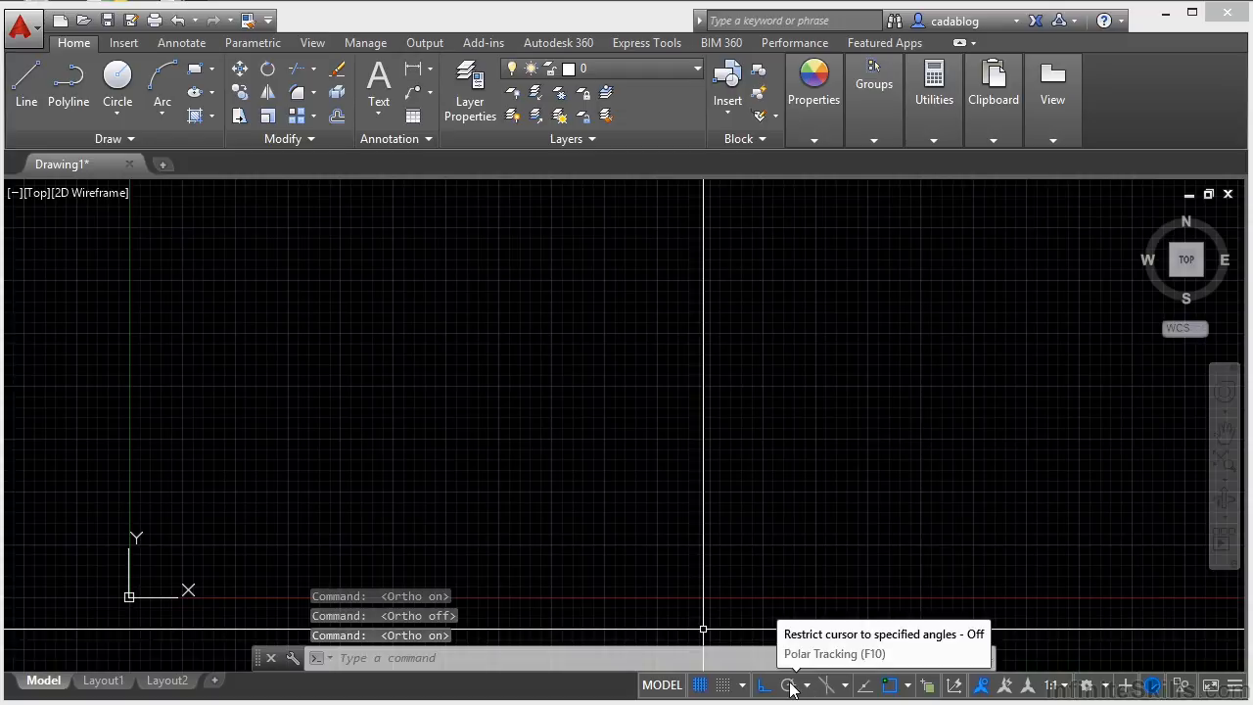
{"action": "left_click", "coordinate": [790, 684]}
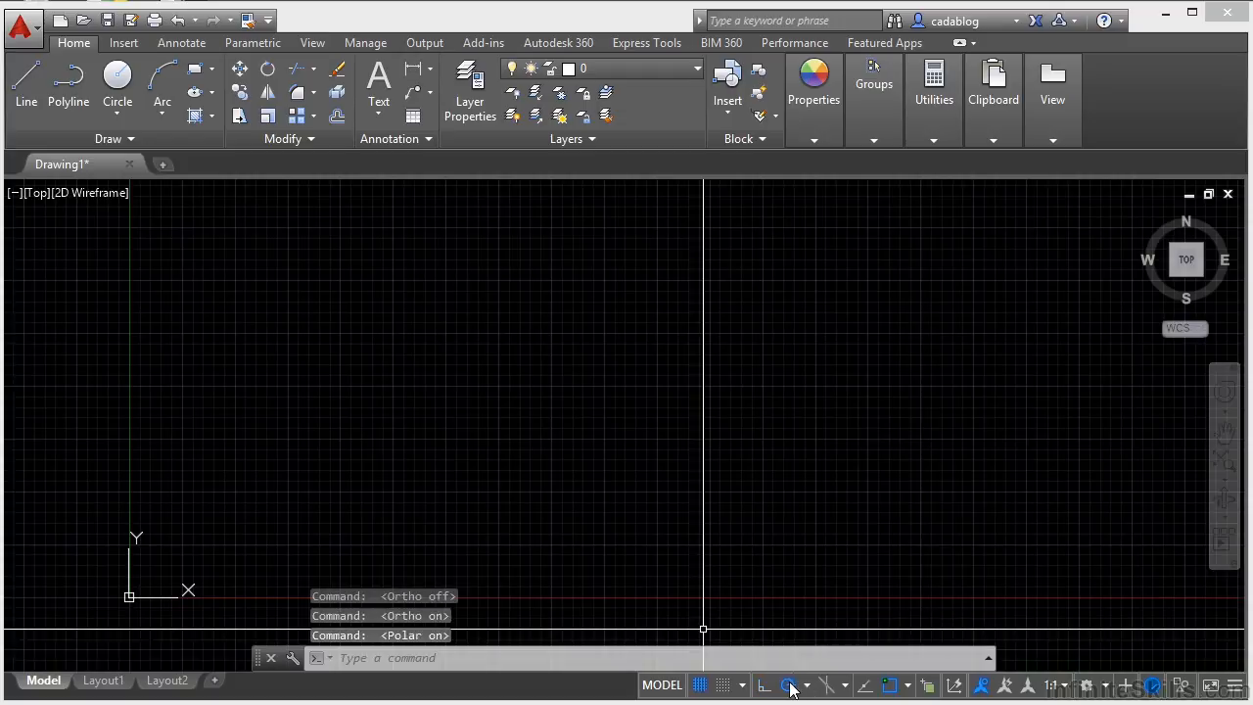
{"action": "left_click", "coordinate": [789, 684]}
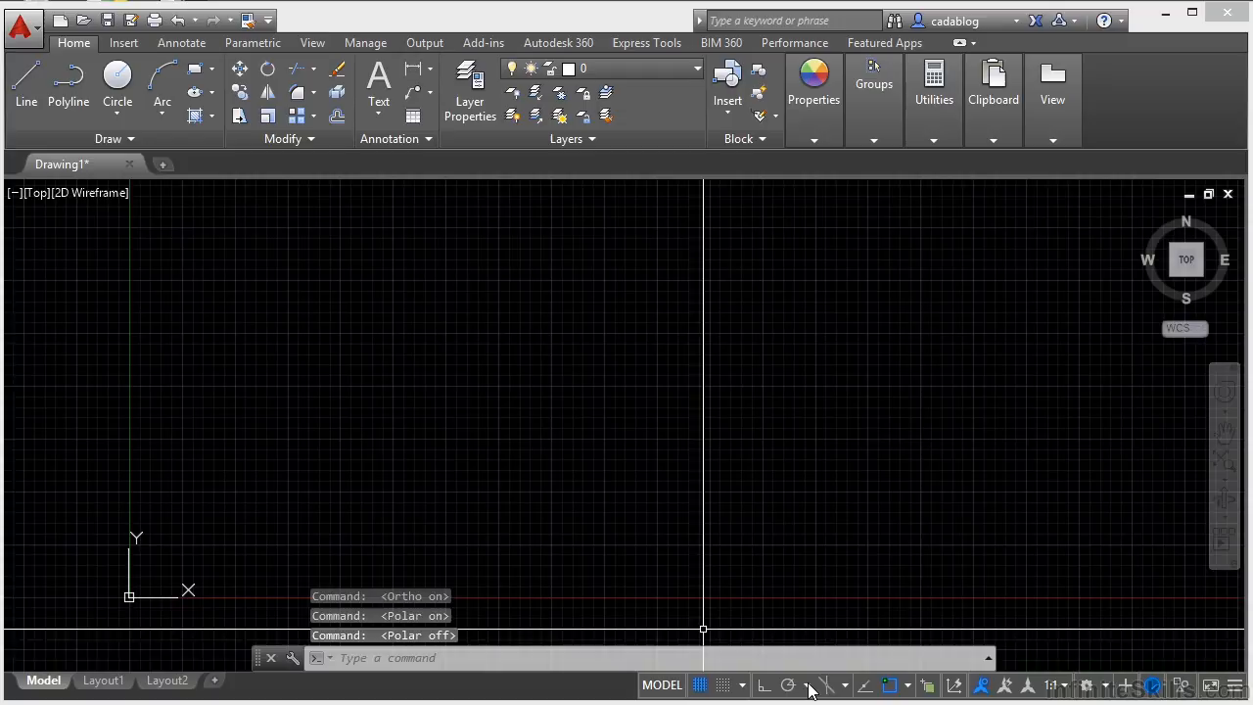
{"action": "left_click", "coordinate": [808, 684]}
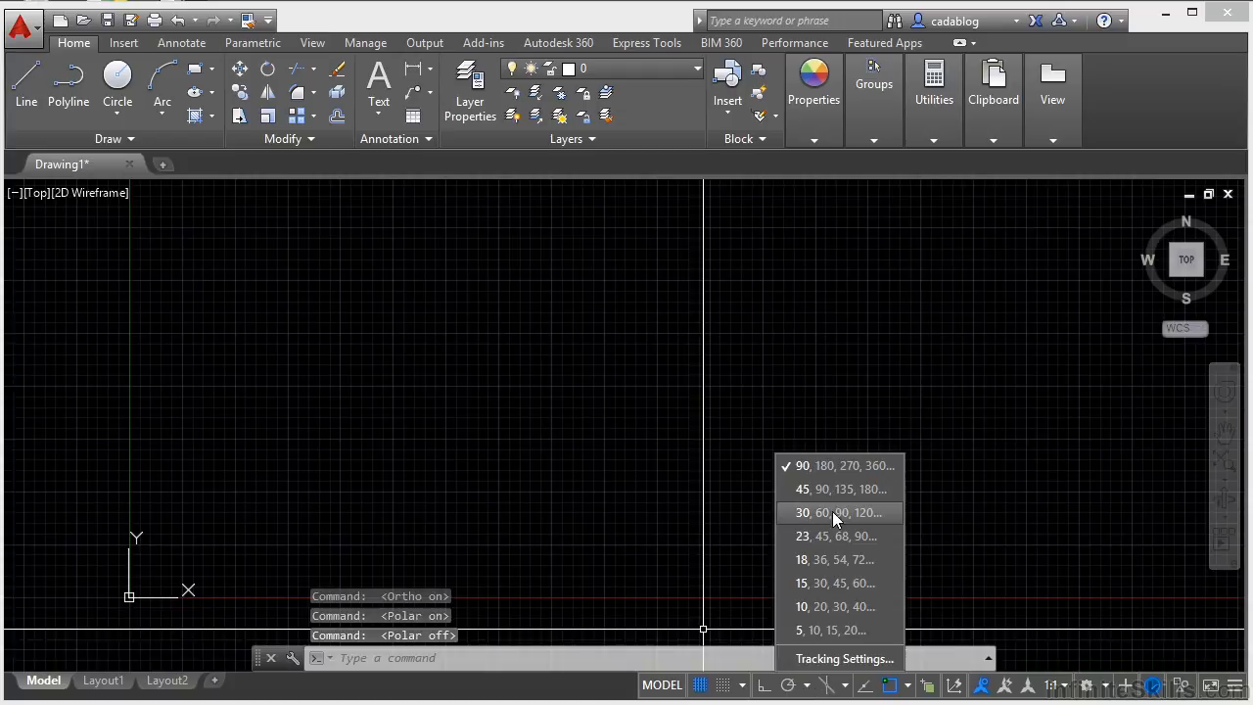
{"action": "mouse_move", "coordinate": [844, 658]}
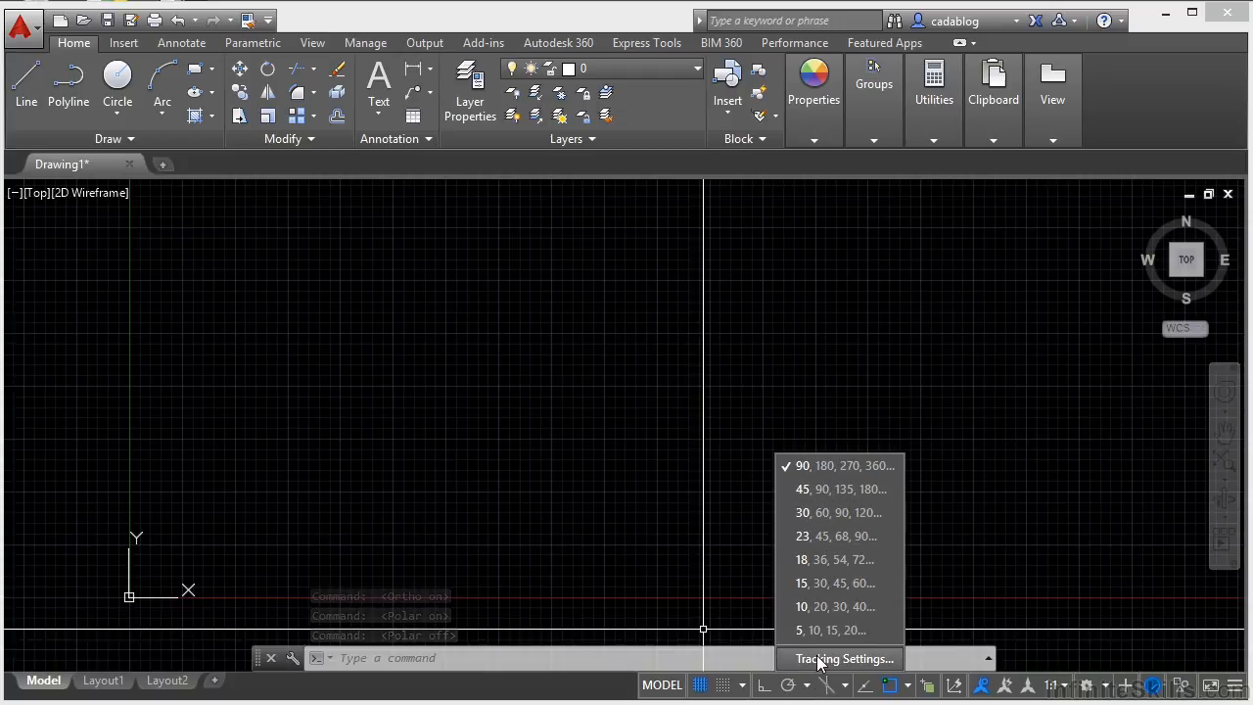
{"action": "left_click", "coordinate": [843, 658]}
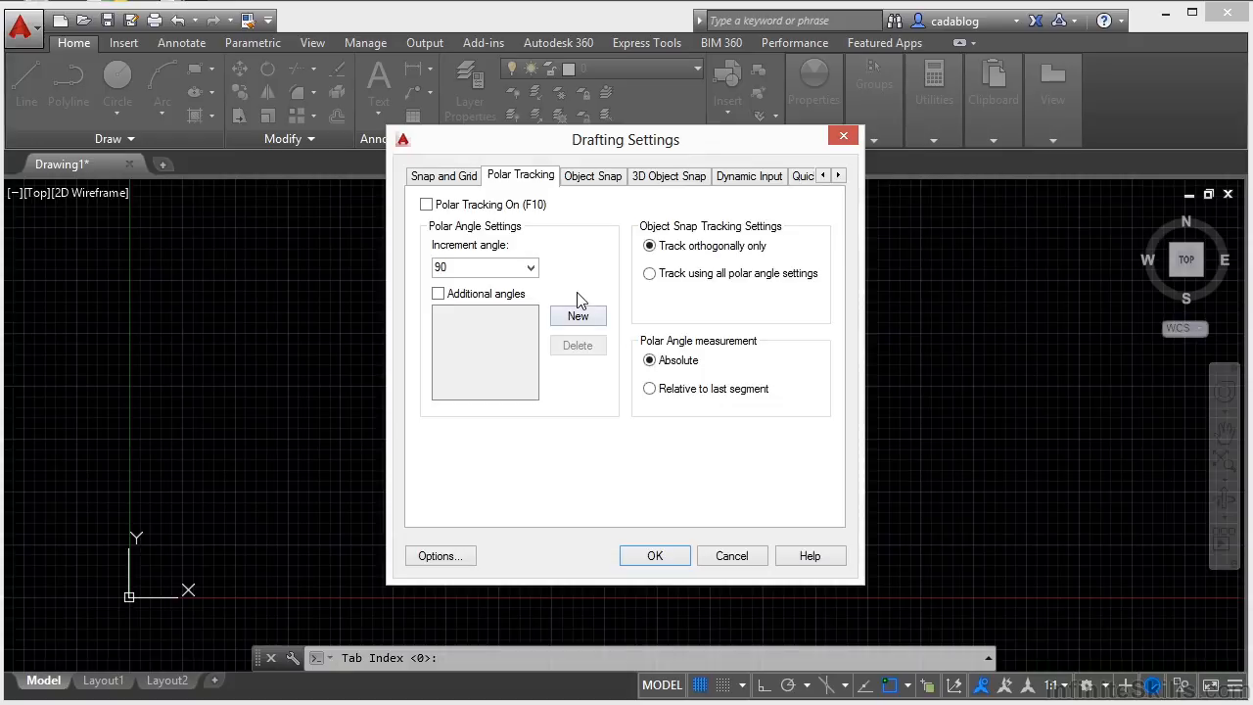
{"action": "mouse_move", "coordinate": [729, 555]}
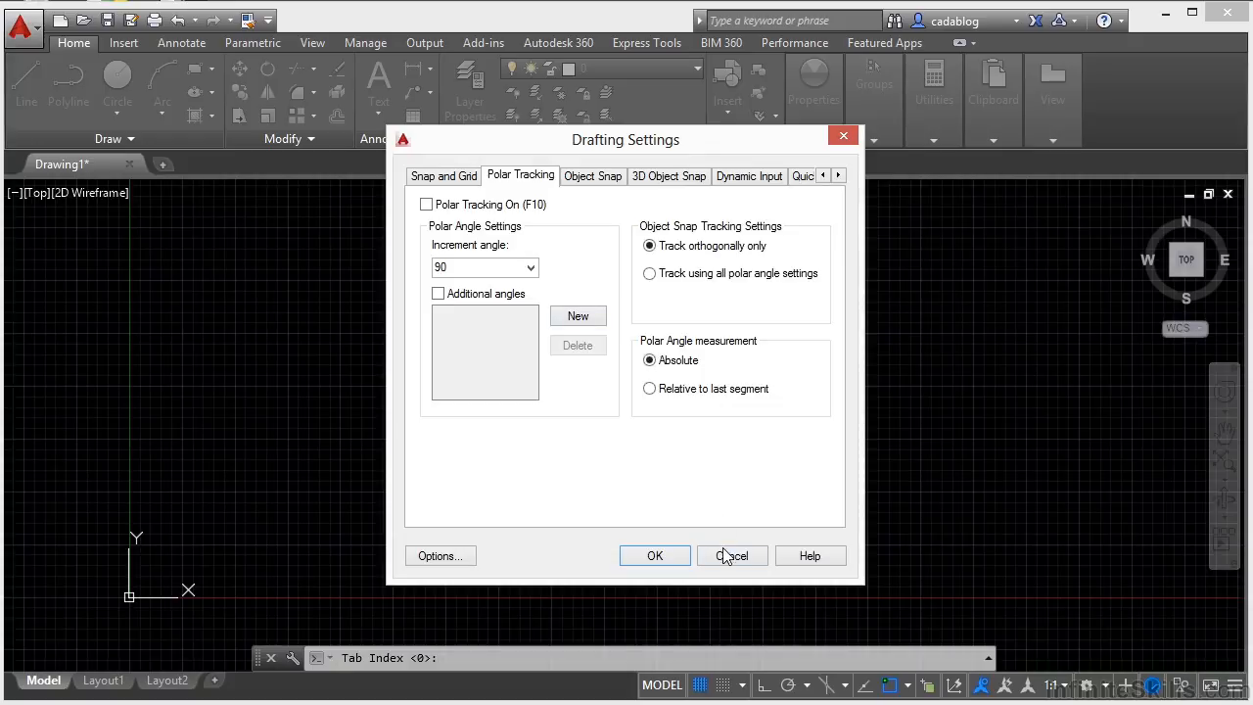
{"action": "left_click", "coordinate": [732, 555]}
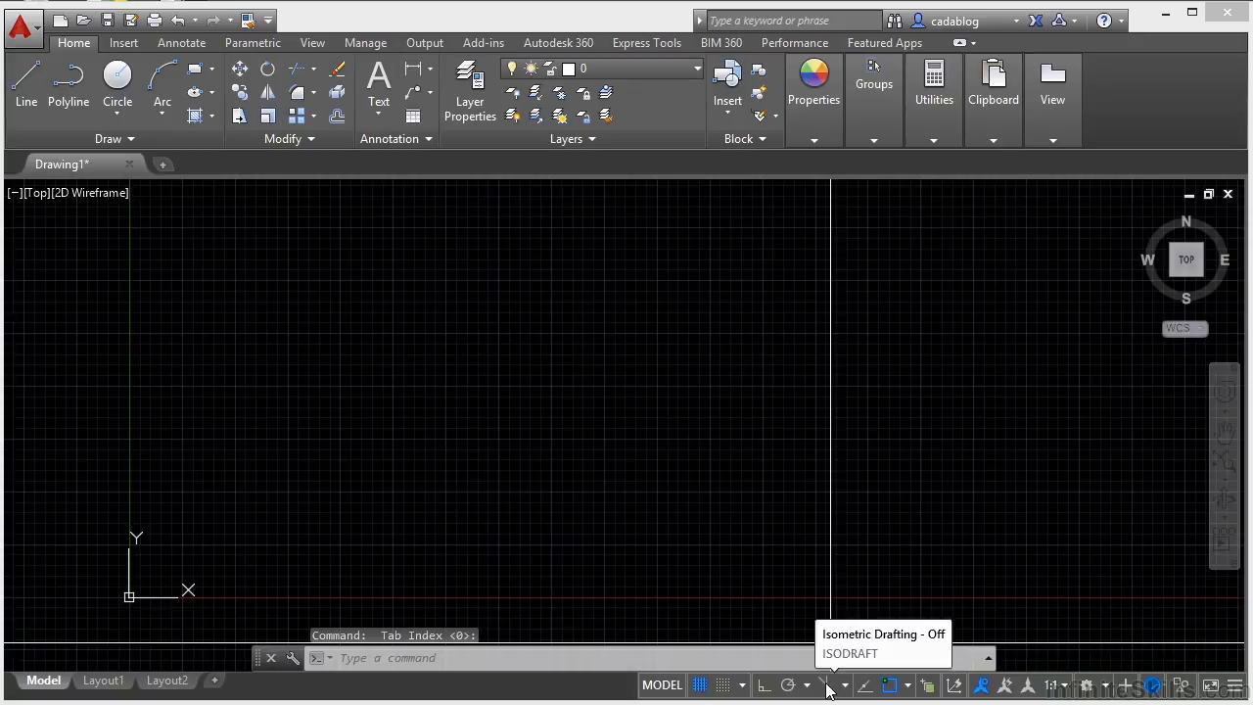
Enable isometric drafting, draw a closed rhombus along isometric axes, and cancel the line.
{"action": "left_click", "coordinate": [828, 684]}
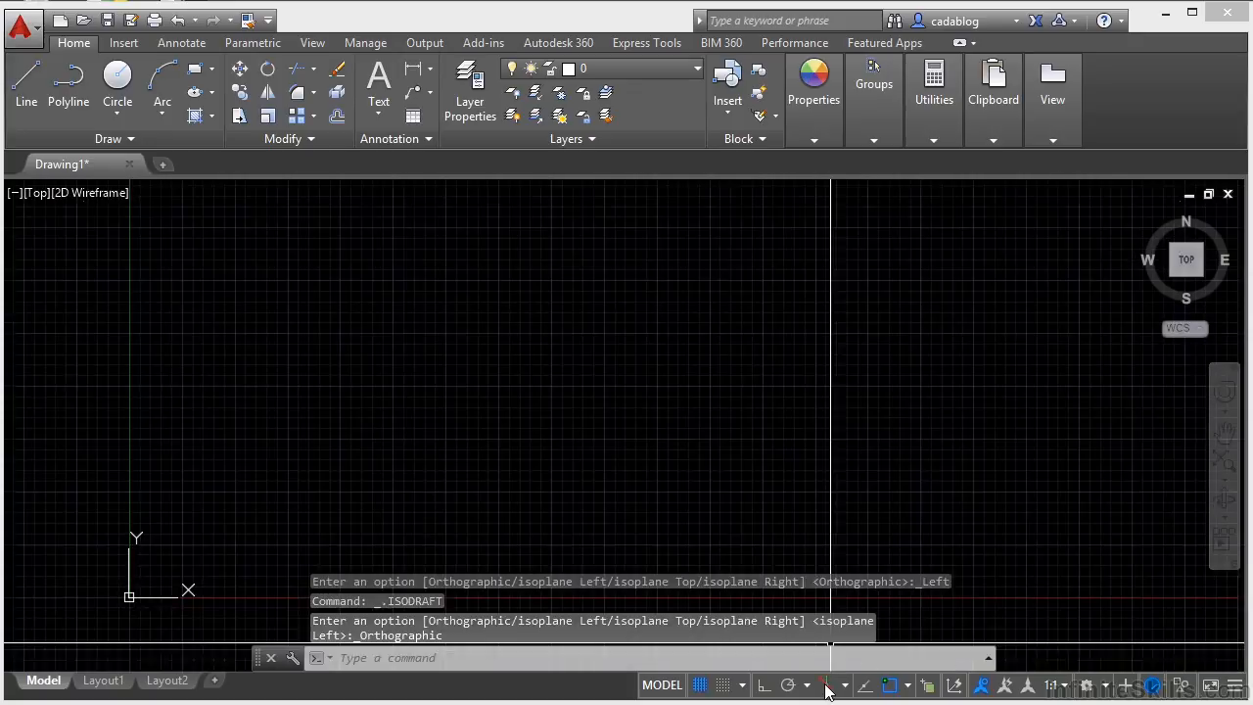
{"action": "left_click", "coordinate": [832, 685]}
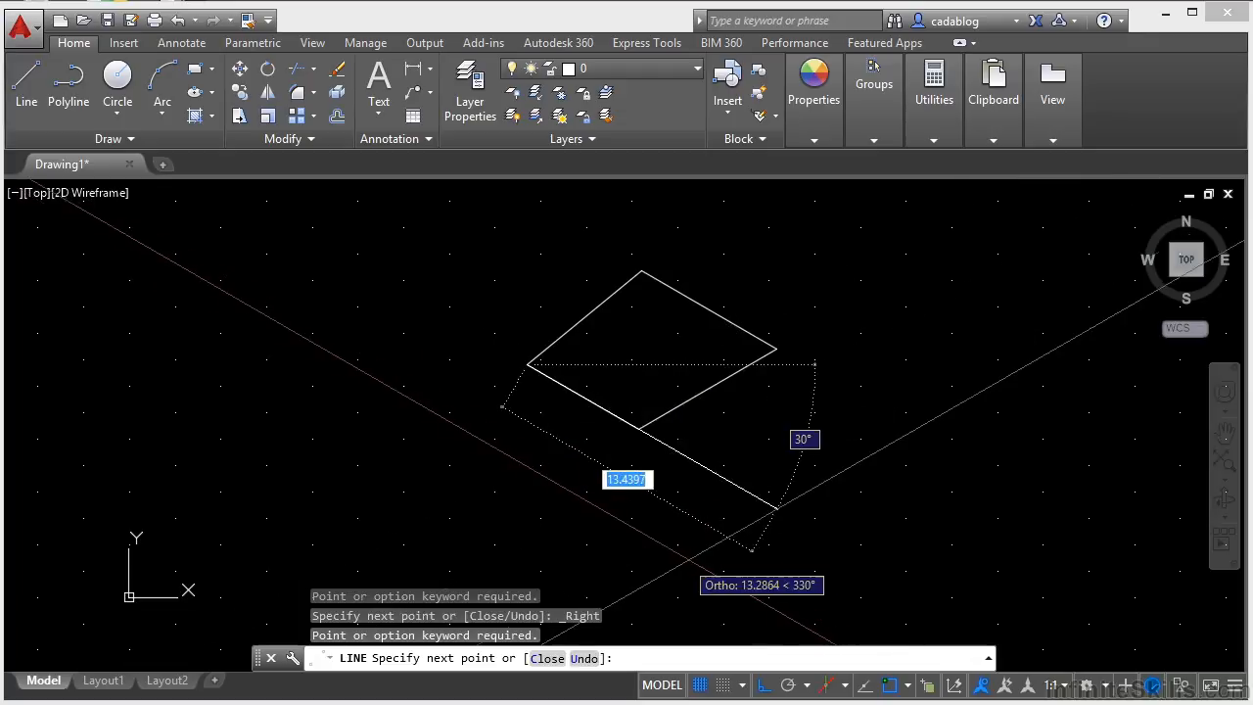
{"action": "key", "text": "Escape"}
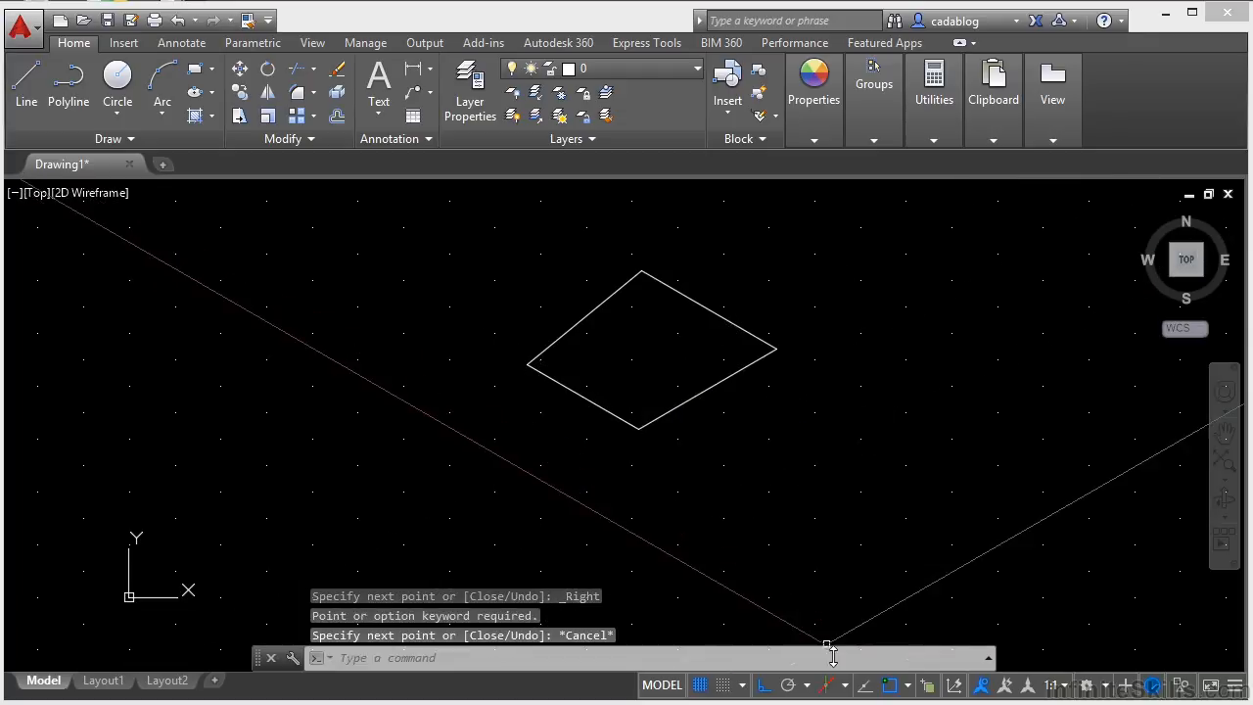
{"action": "mouse_move", "coordinate": [832, 684]}
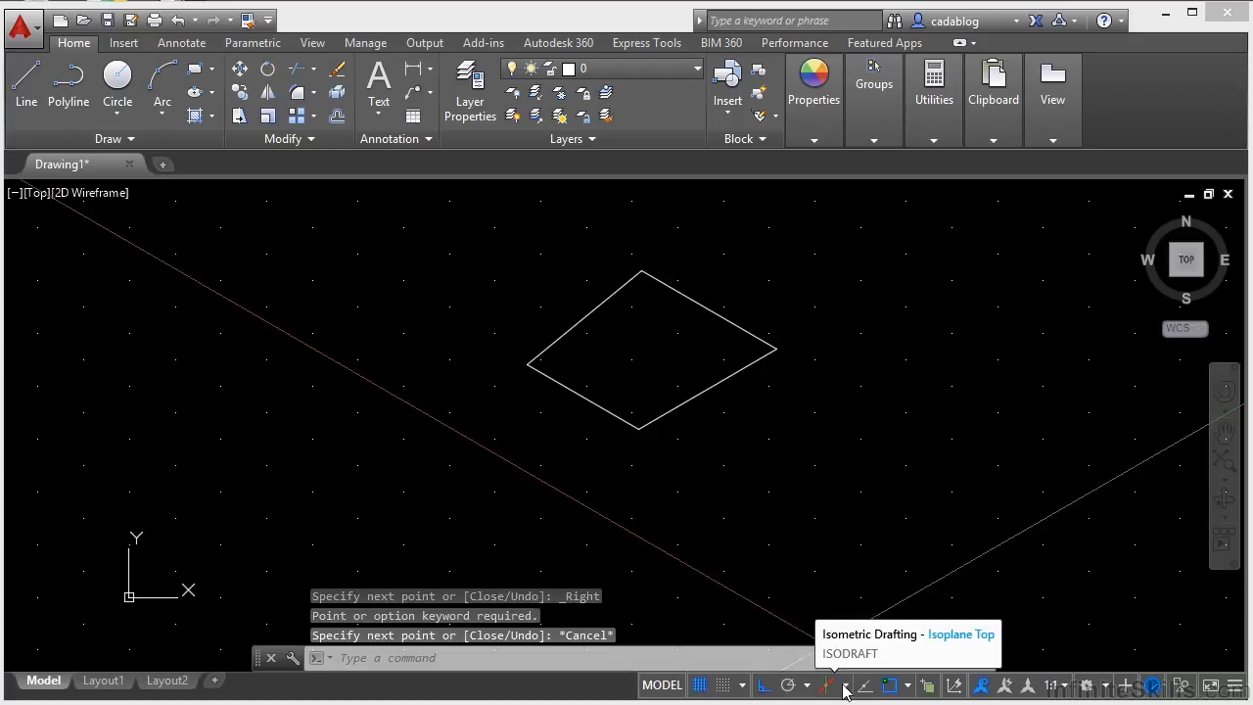
Enable object snap tracking and draw a line from the rhombus bottom corner past its right corner.
{"action": "left_click", "coordinate": [846, 685]}
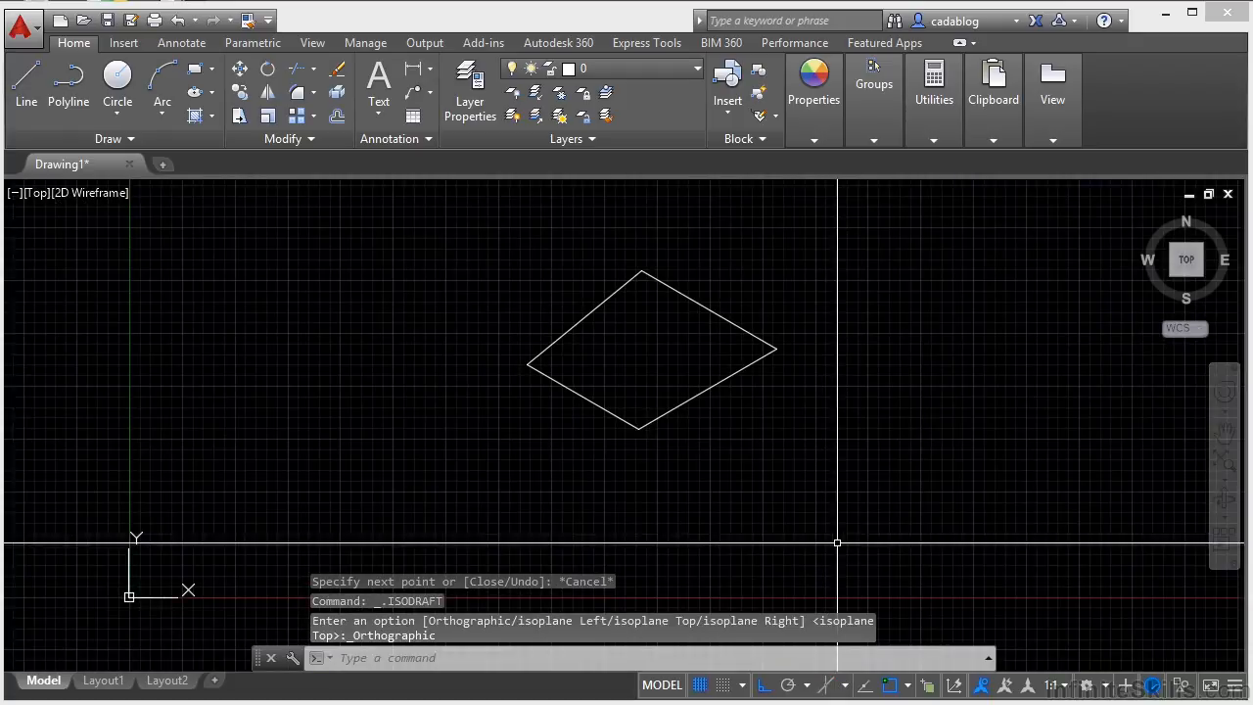
{"action": "mouse_move", "coordinate": [871, 684]}
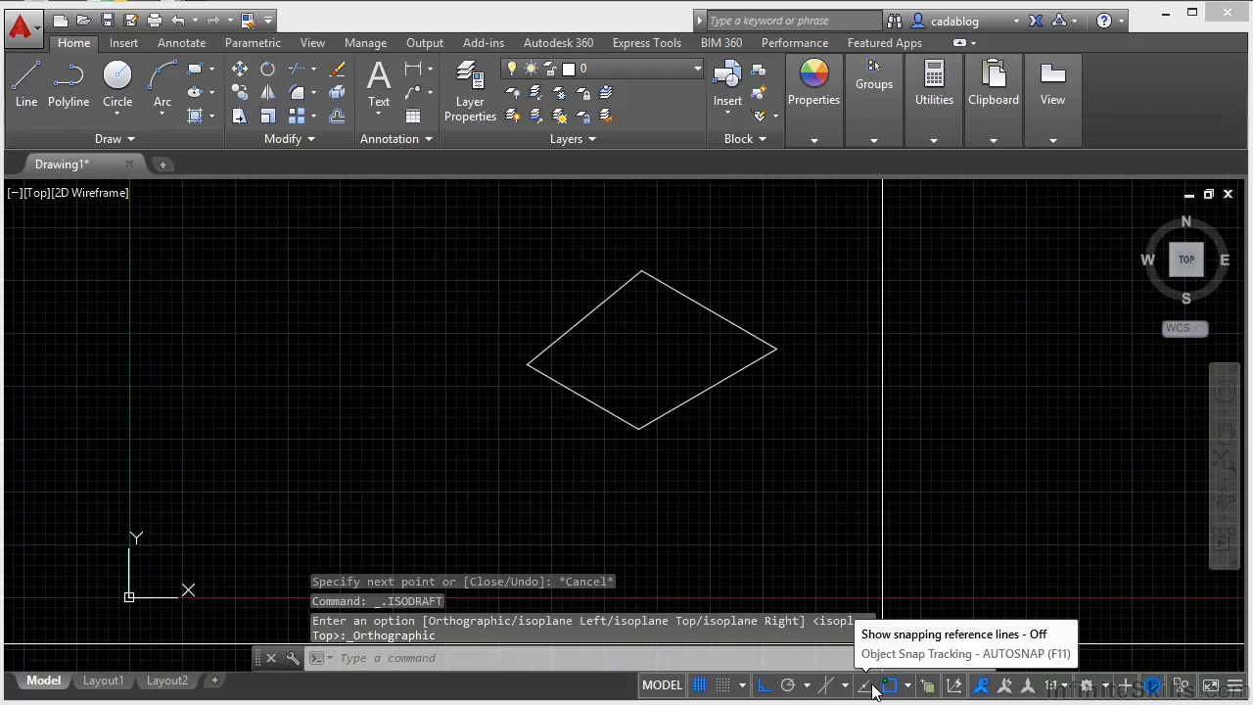
{"action": "left_click", "coordinate": [869, 684]}
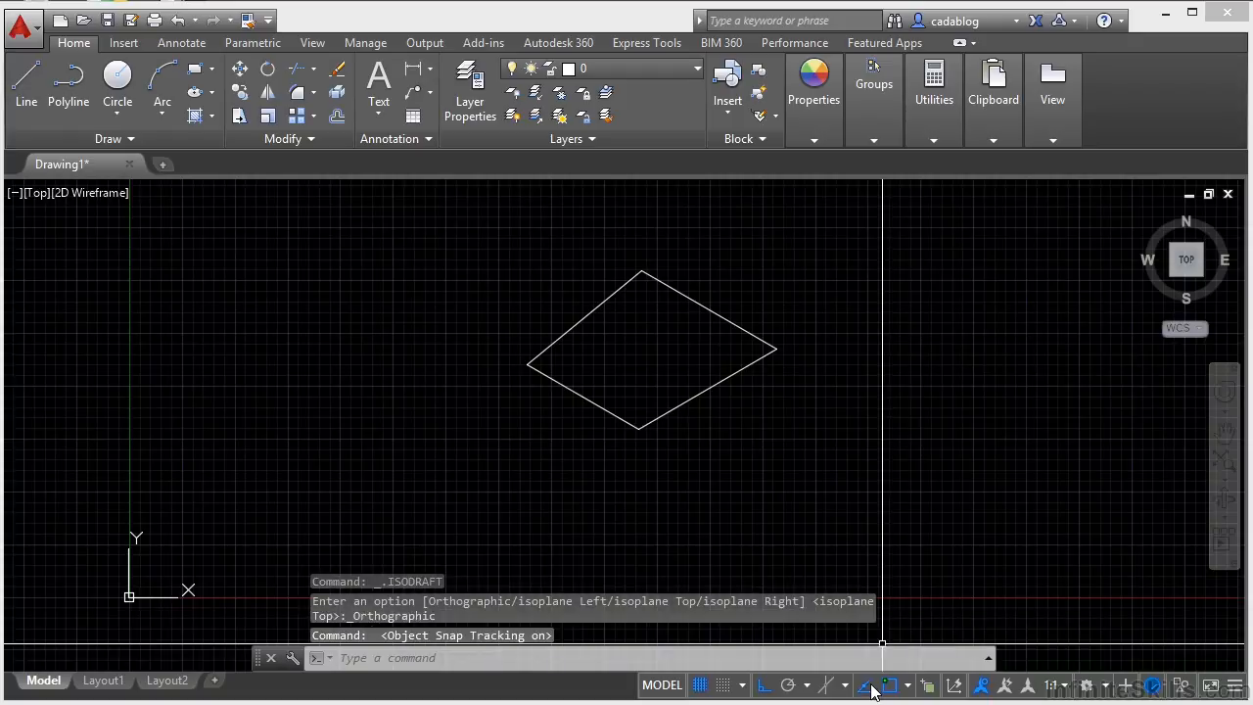
{"action": "left_click", "coordinate": [866, 684]}
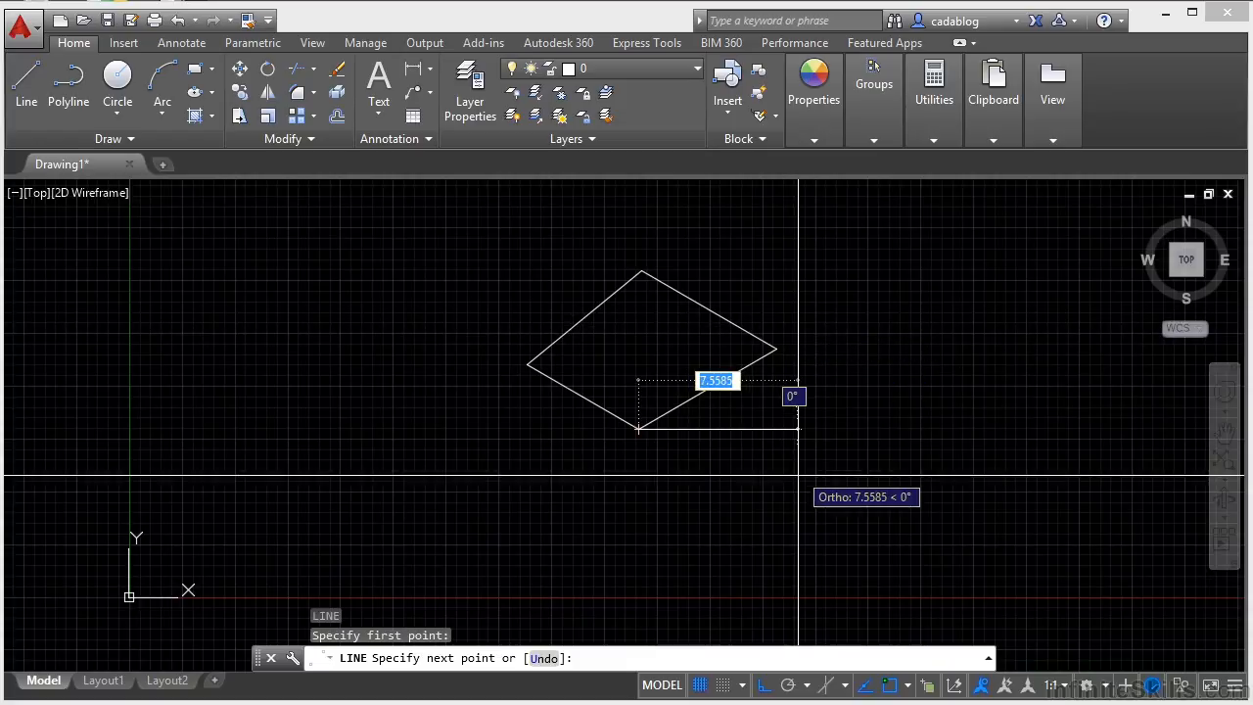
{"action": "key", "text": "f8"}
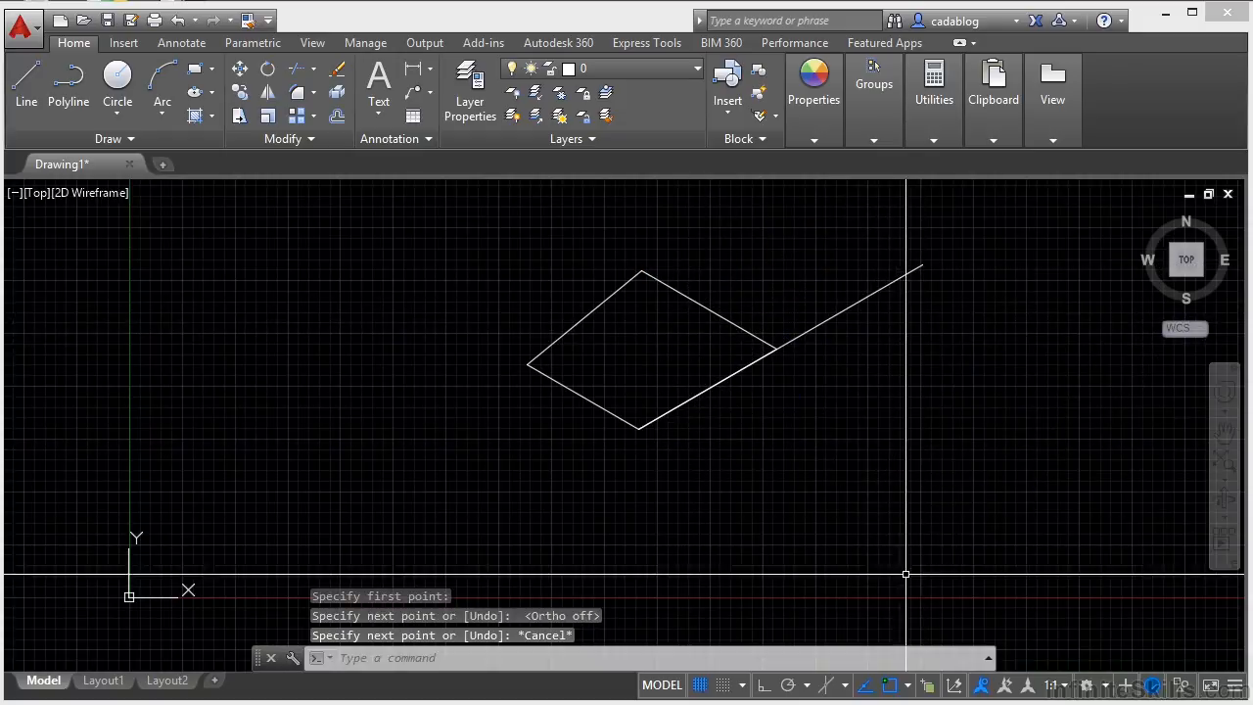
{"action": "mouse_move", "coordinate": [892, 685]}
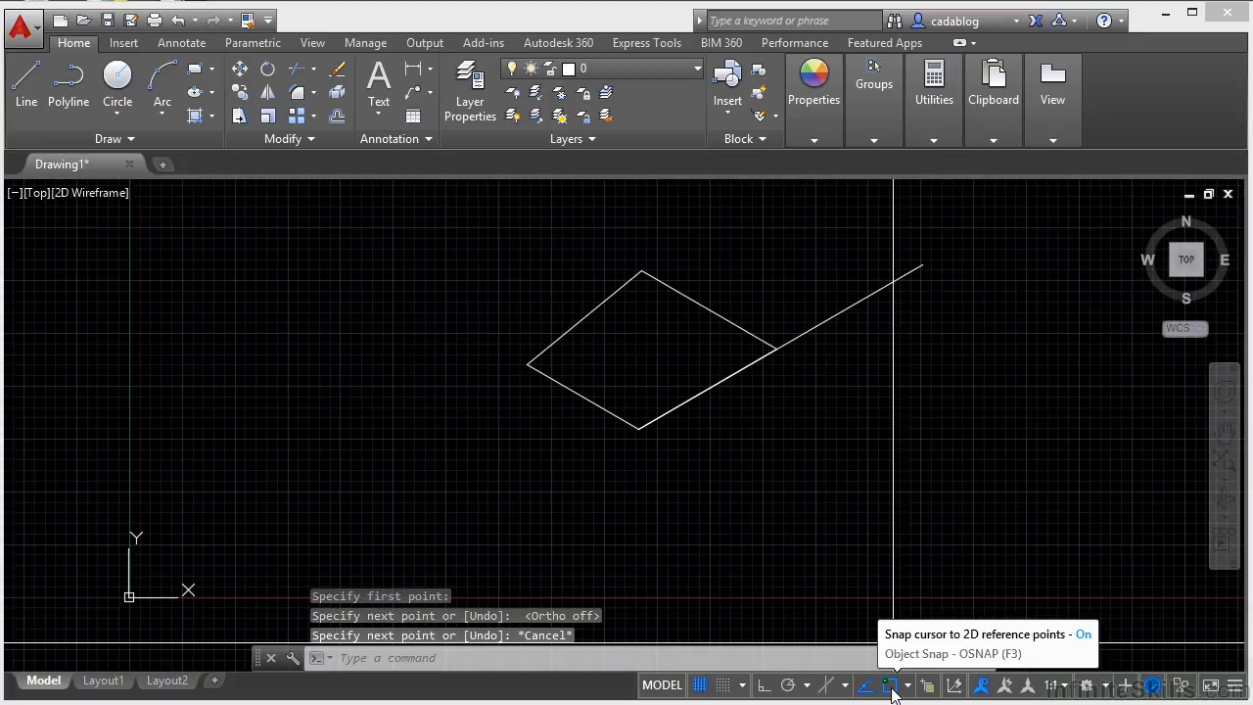
Keep object snap on with Midpoint and Quadrant modes checked, reviewing Object Snap Settings.
{"action": "left_click", "coordinate": [892, 684]}
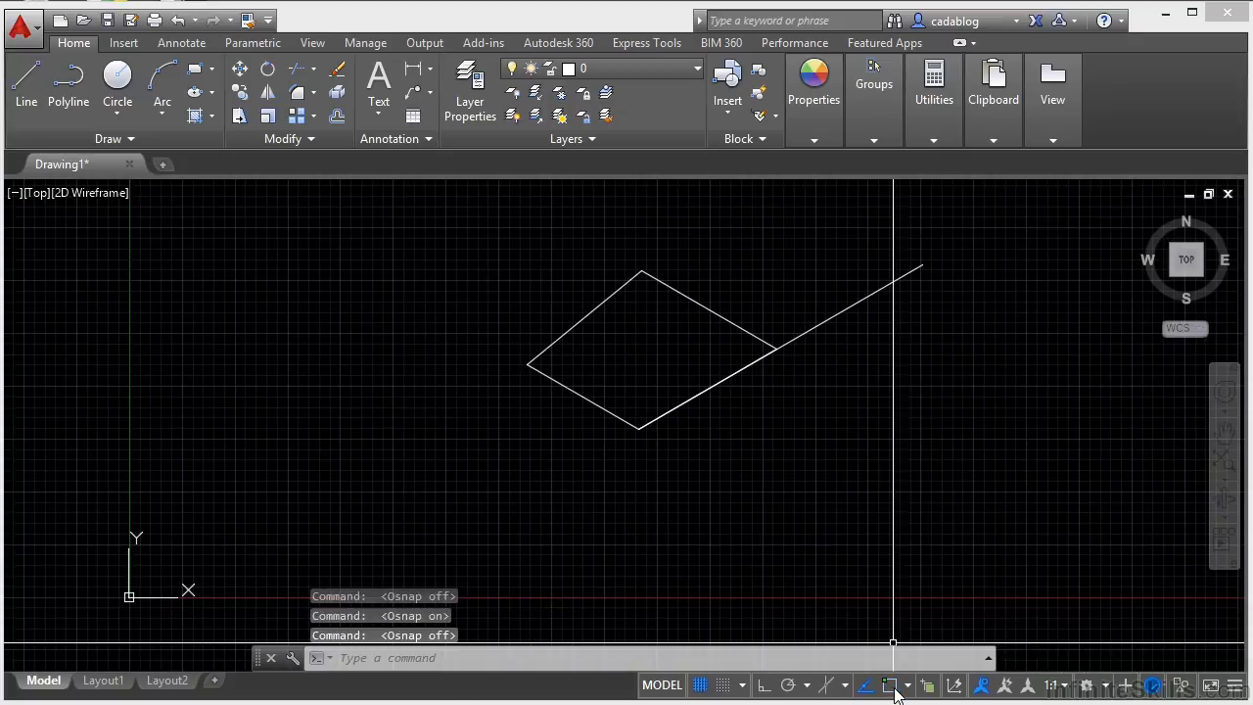
{"action": "left_click", "coordinate": [891, 685]}
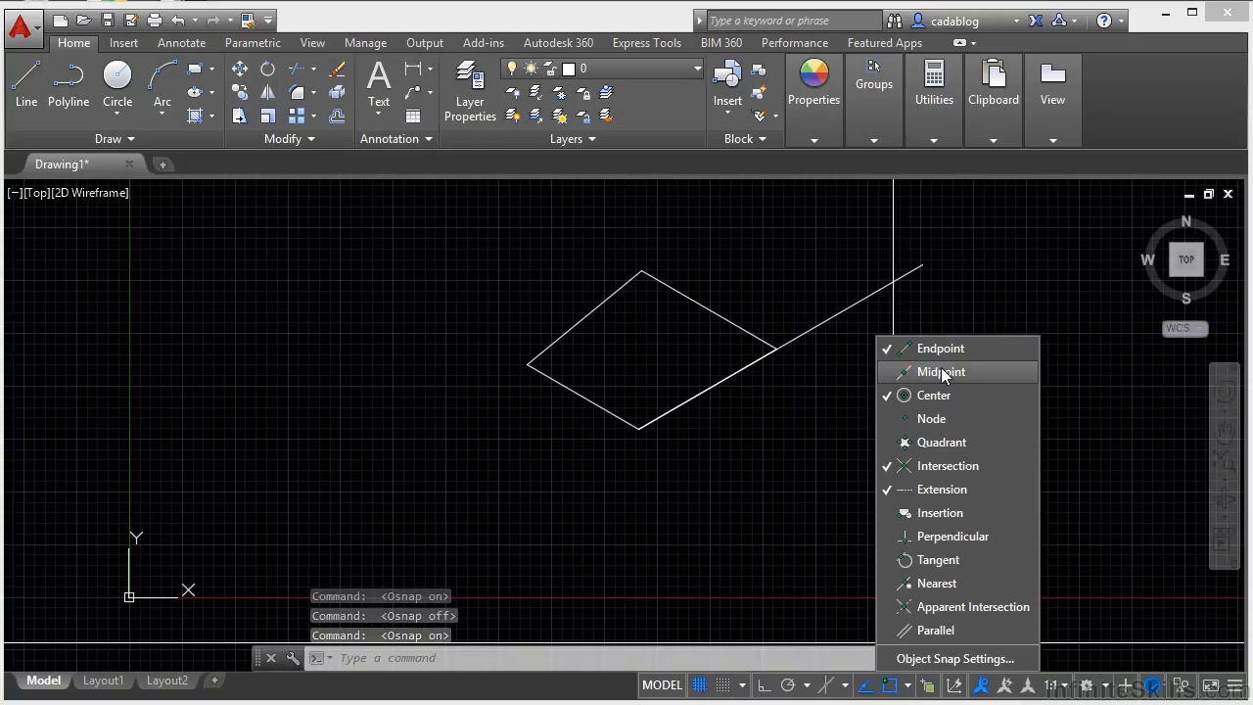
{"action": "left_click", "coordinate": [940, 371]}
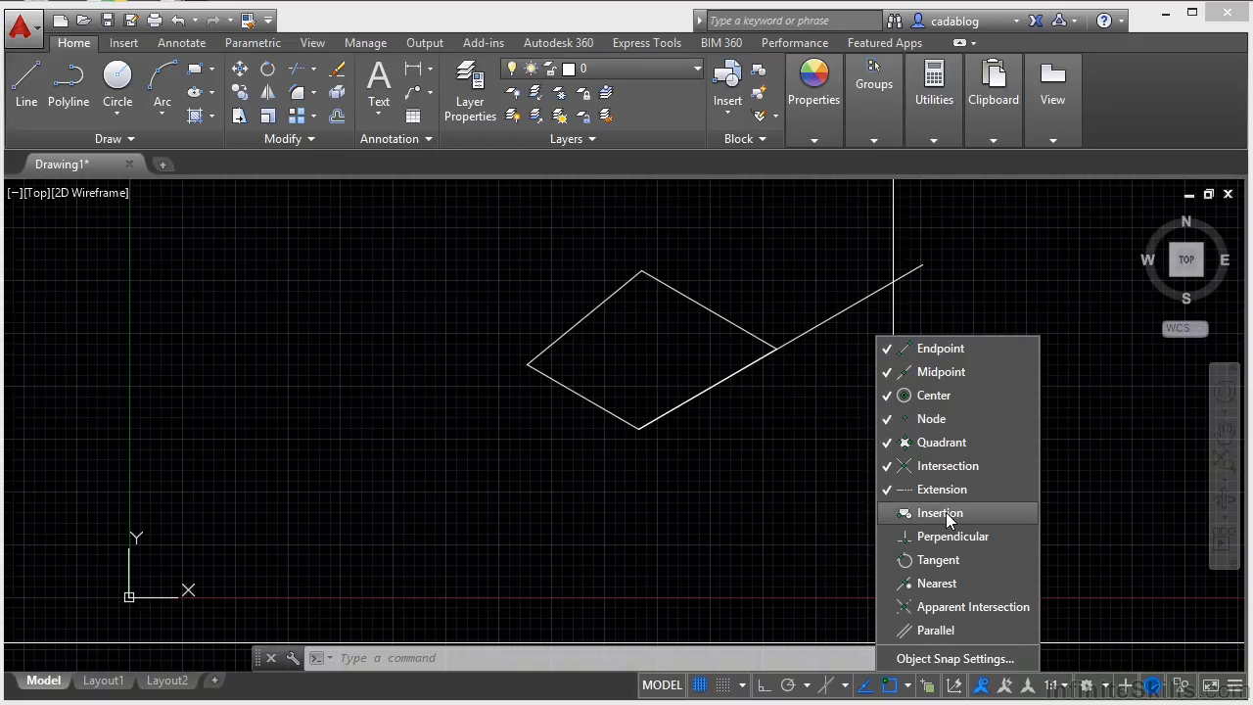
{"action": "mouse_move", "coordinate": [928, 668]}
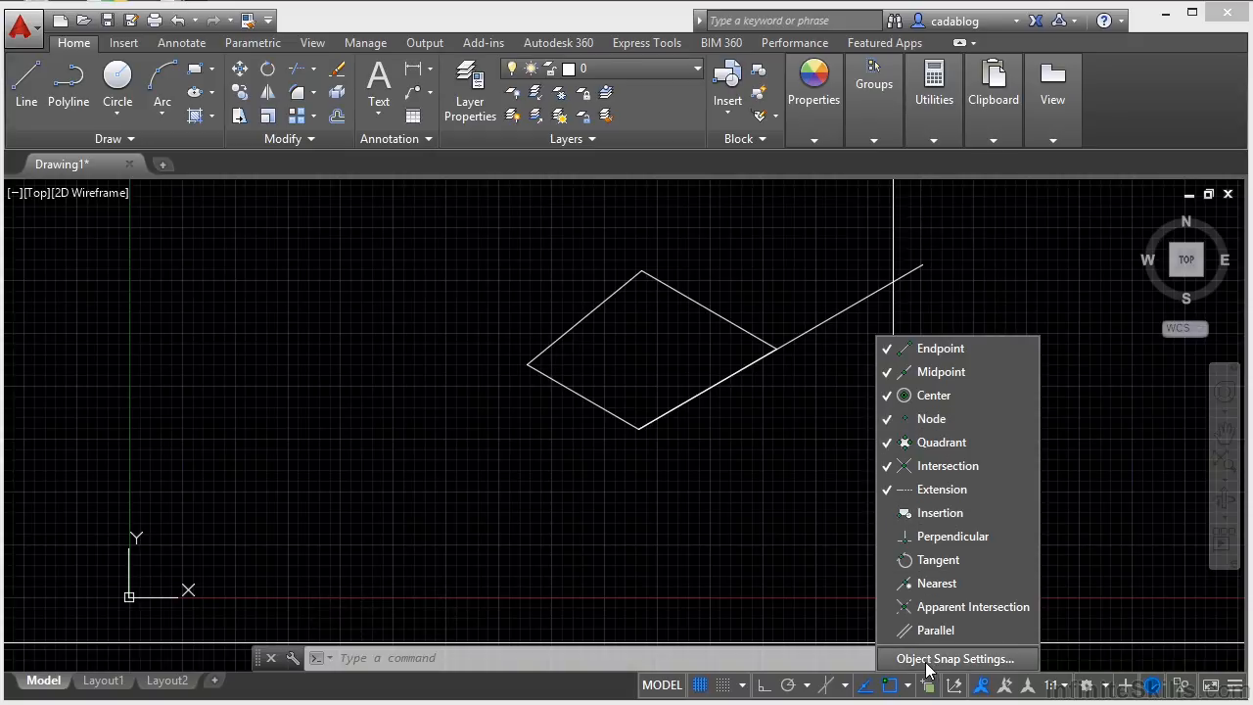
{"action": "mouse_move", "coordinate": [813, 682]}
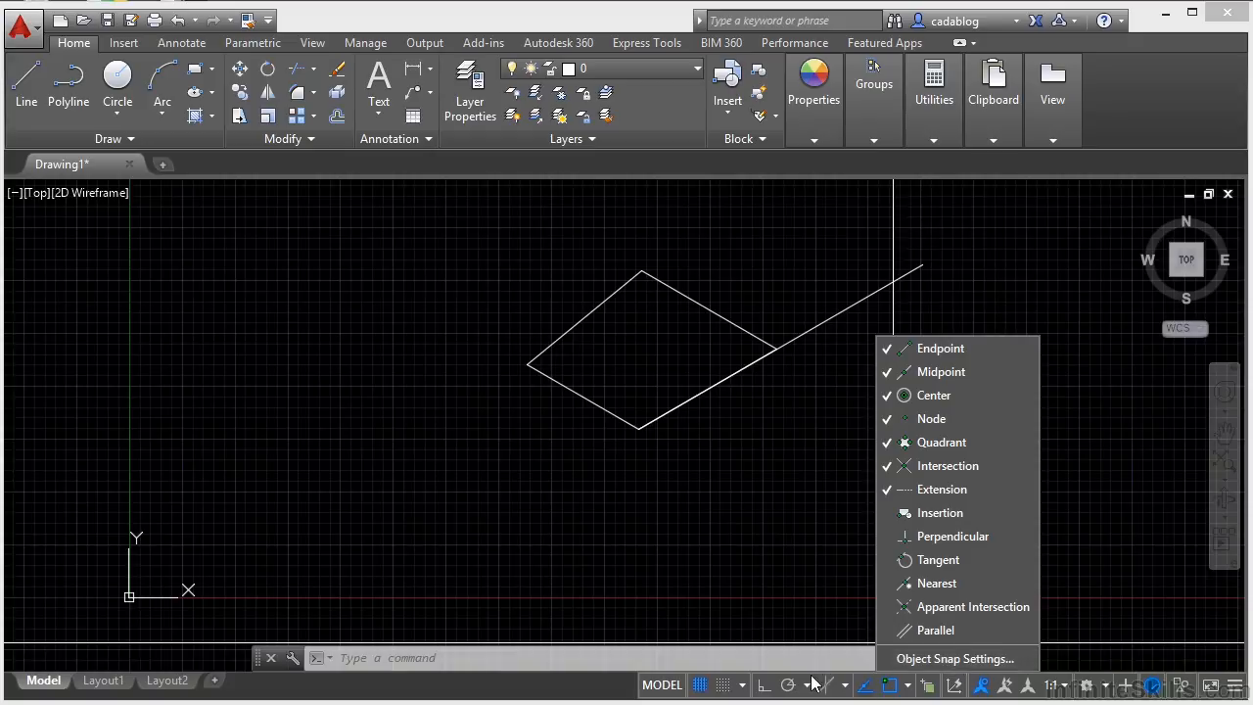
{"action": "left_click", "coordinate": [953, 658]}
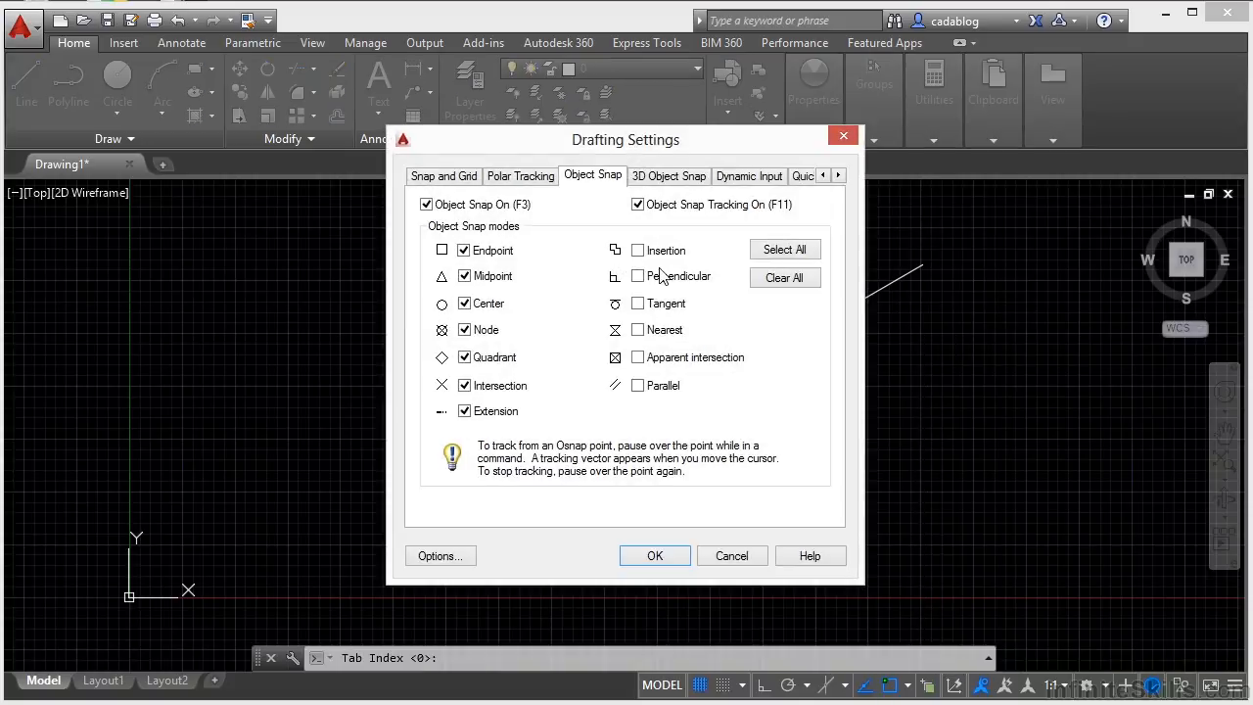
{"action": "left_click", "coordinate": [655, 555]}
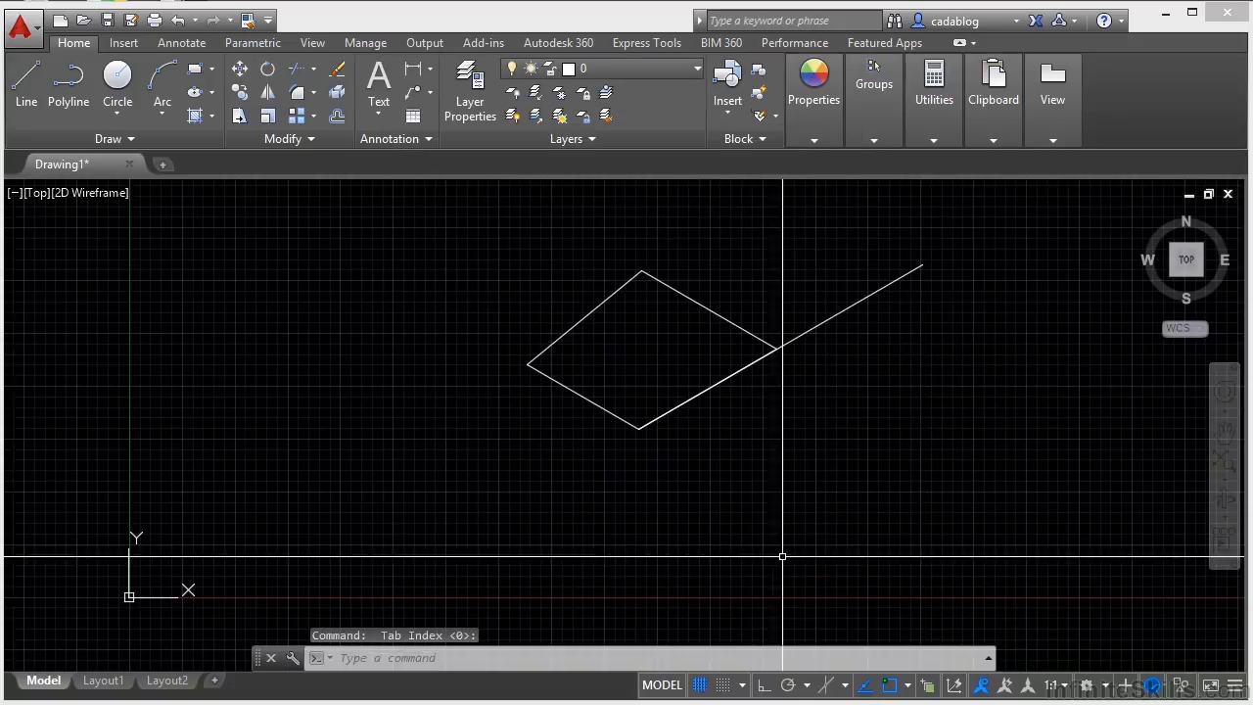
{"action": "mouse_move", "coordinate": [927, 684]}
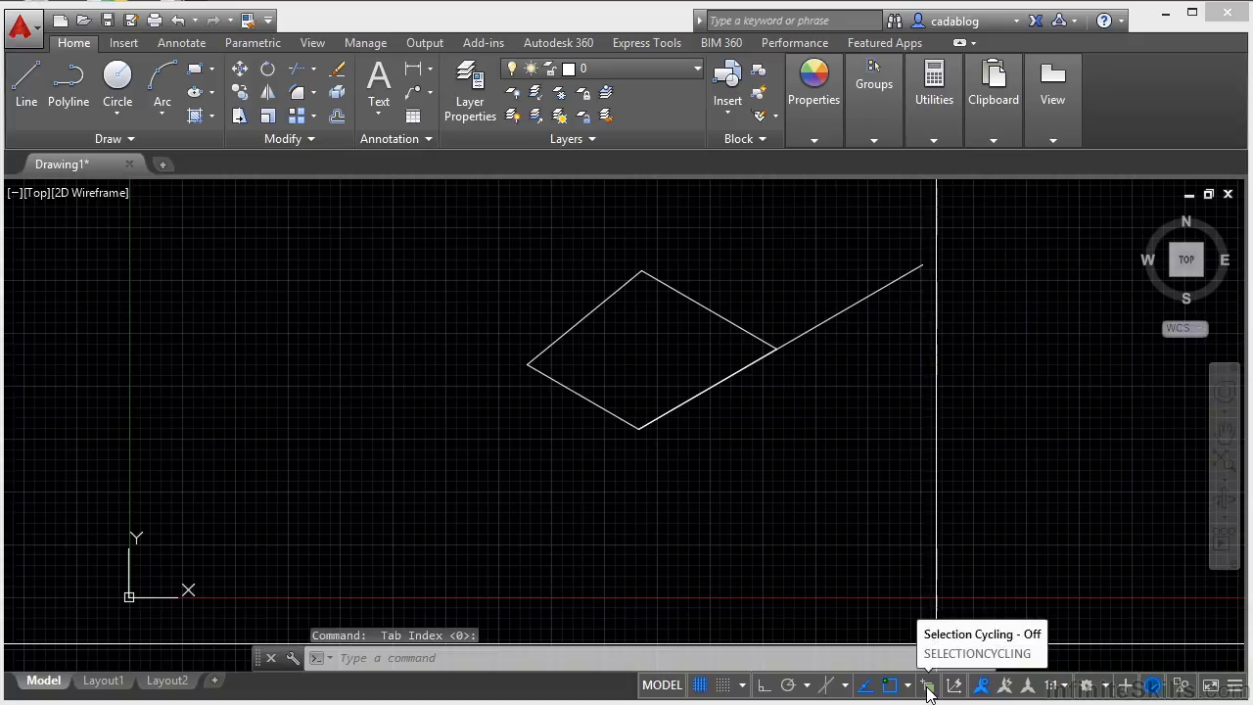
{"action": "mouse_move", "coordinate": [954, 686]}
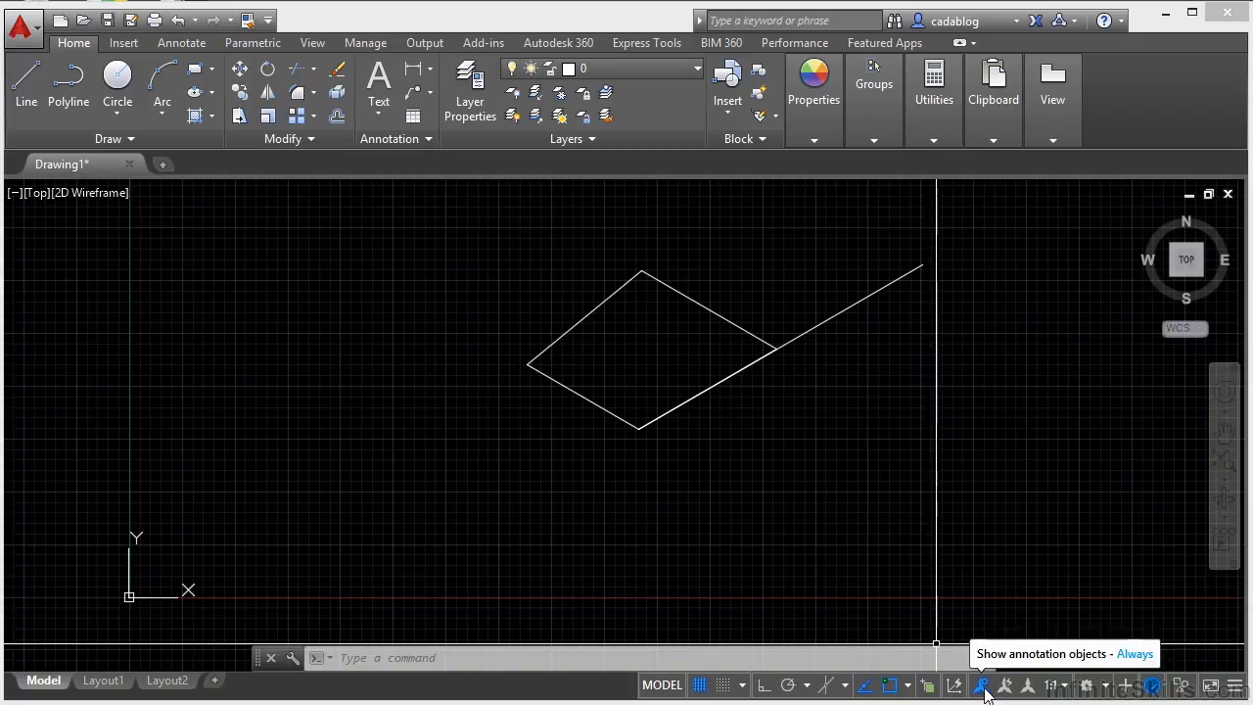
{"action": "mouse_move", "coordinate": [1018, 693]}
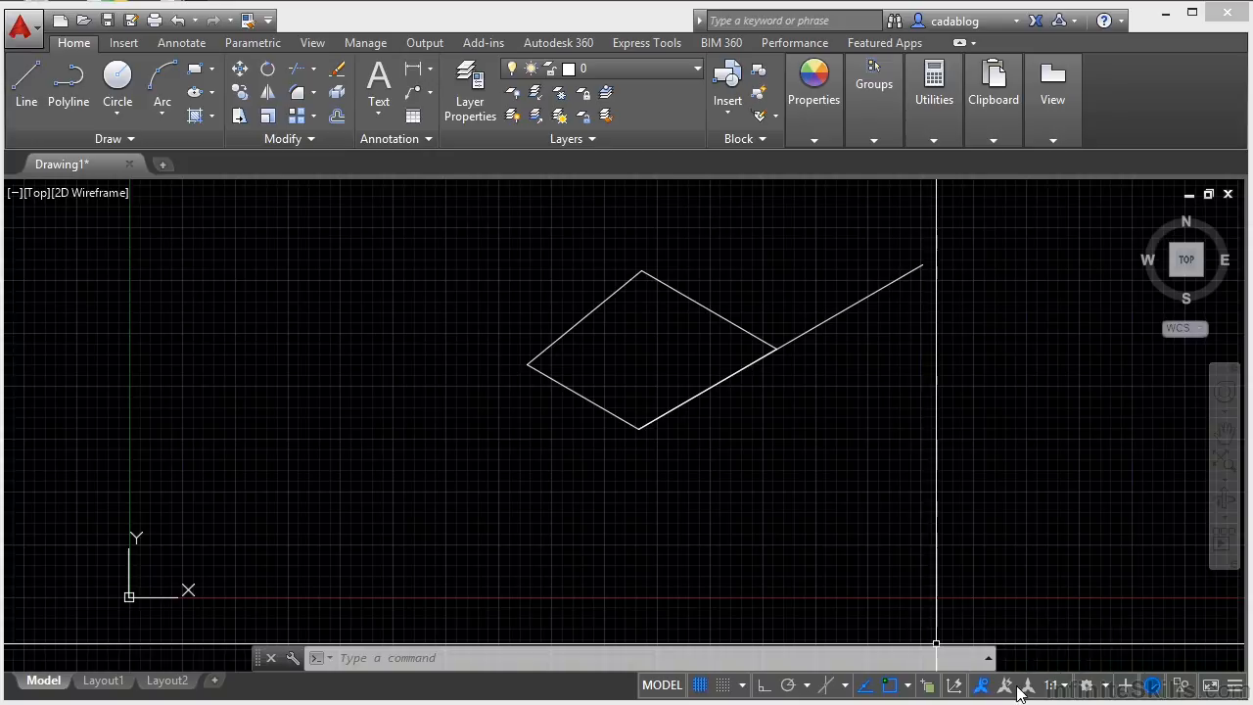
{"action": "mouse_move", "coordinate": [1089, 684]}
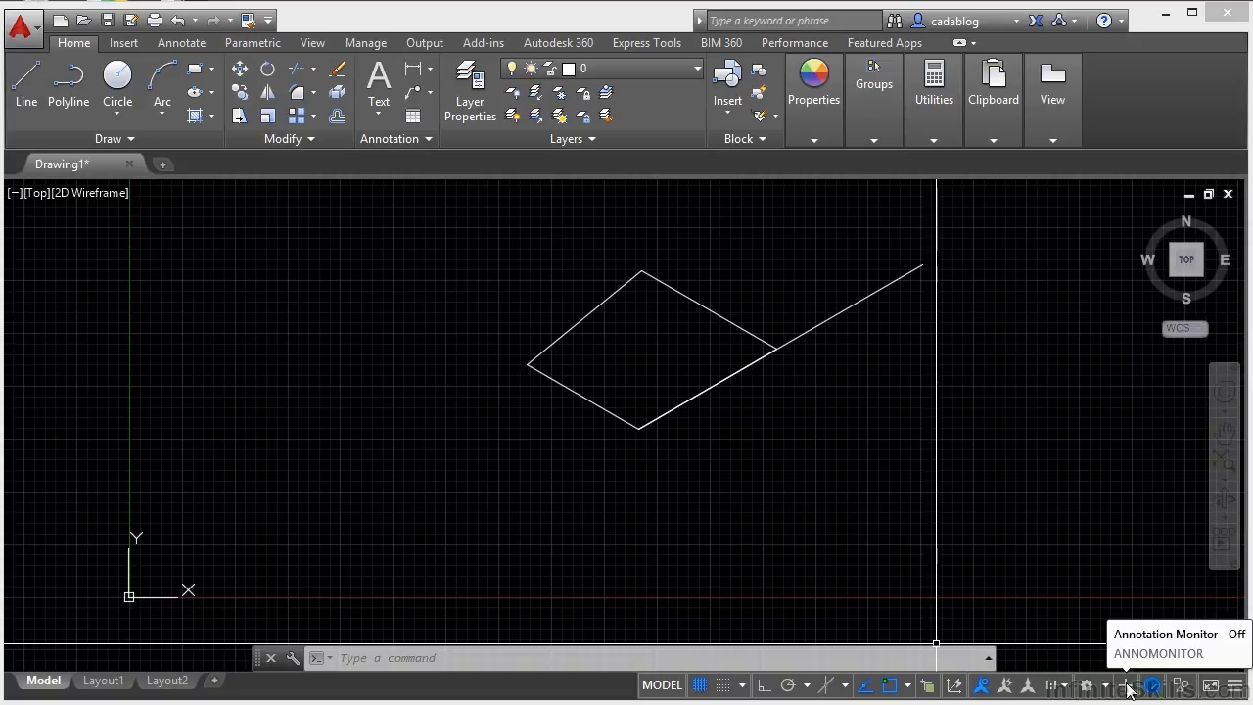
{"action": "mouse_move", "coordinate": [1153, 685]}
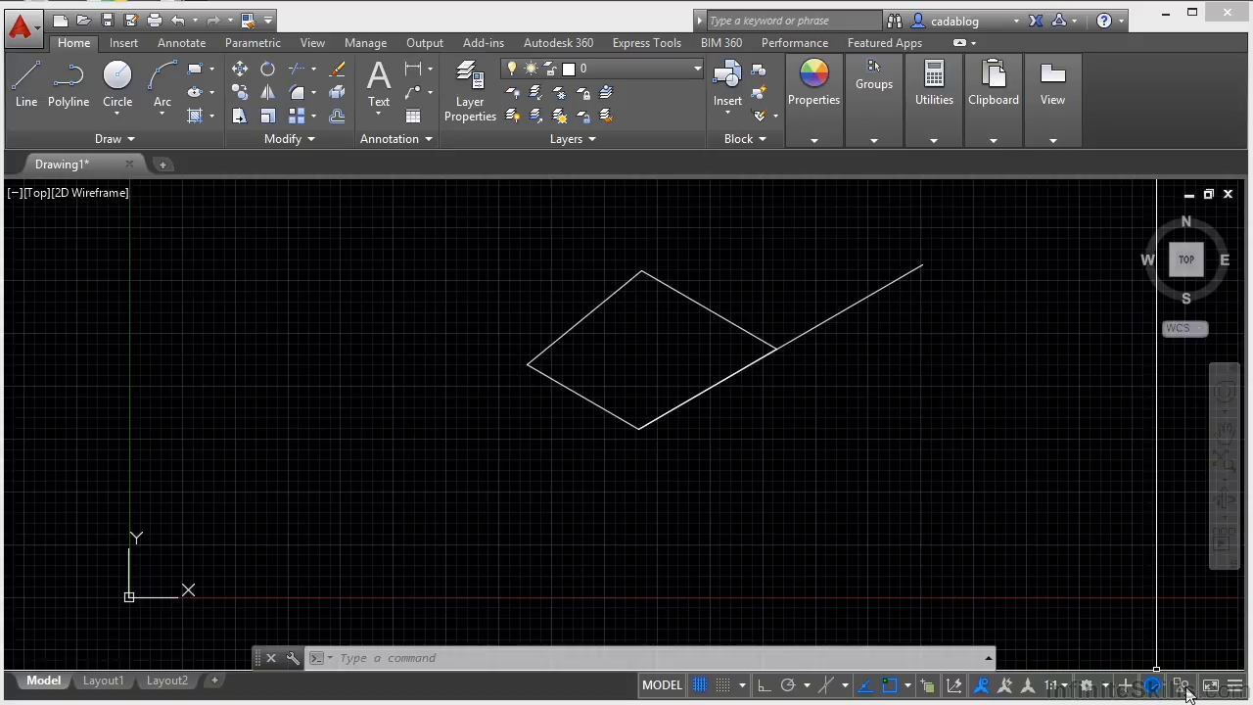
{"action": "mouse_move", "coordinate": [1182, 685]}
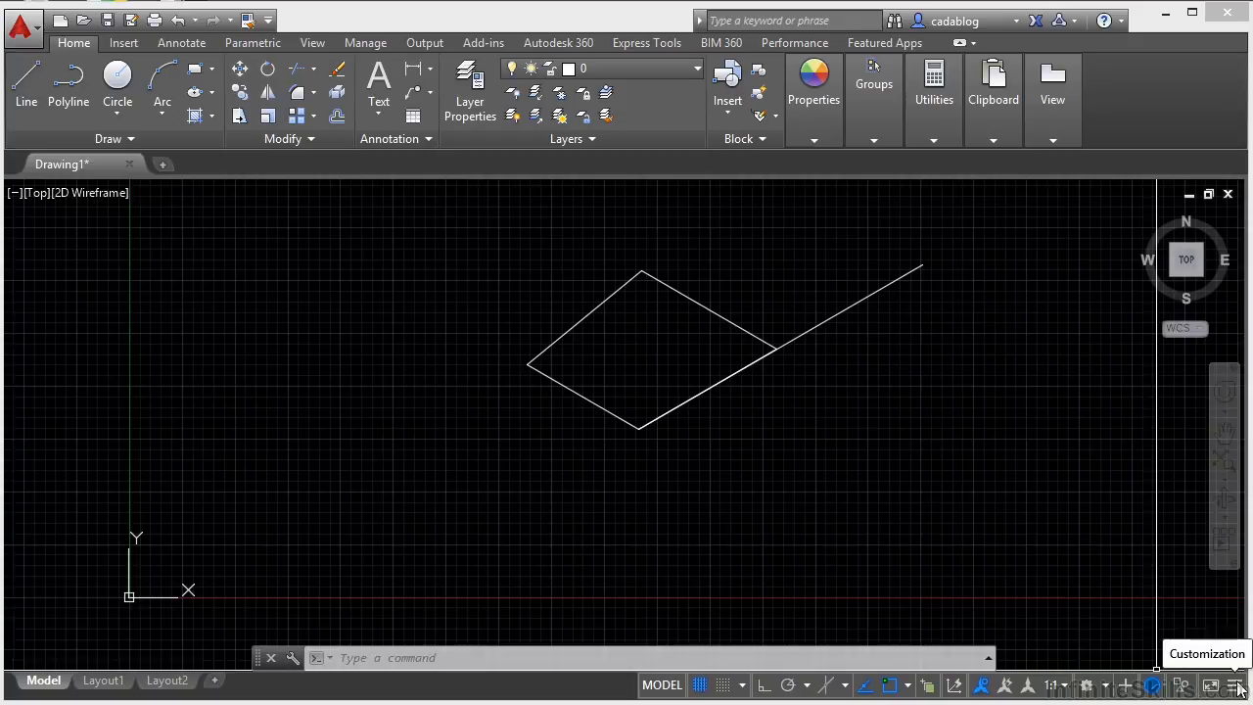
Check Units in the status bar Customization list to show the Decimal units indicator.
{"action": "left_click", "coordinate": [1240, 684]}
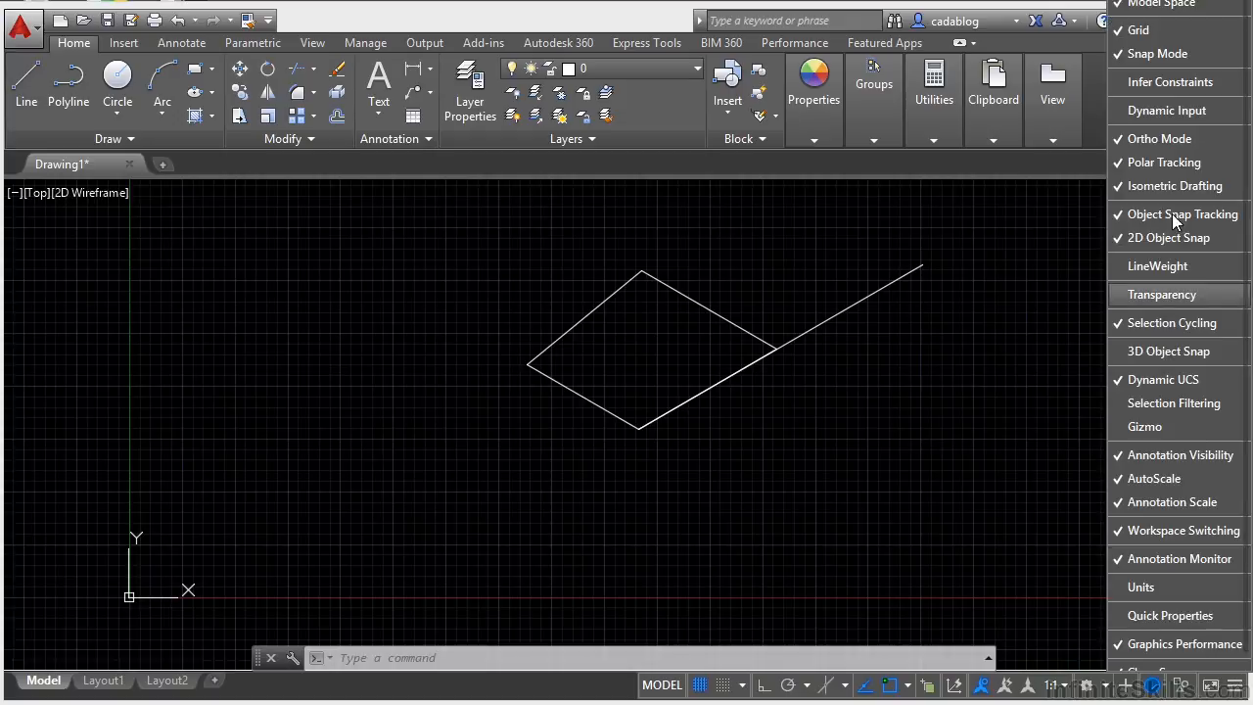
{"action": "mouse_move", "coordinate": [1174, 426]}
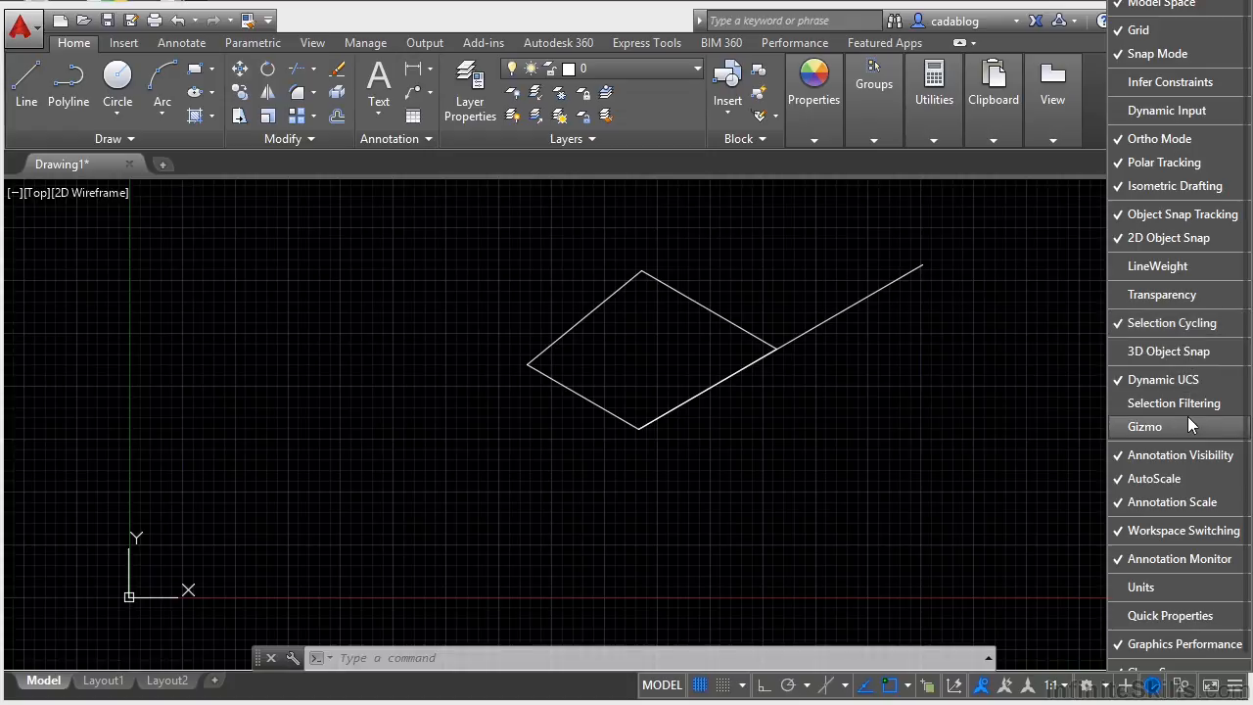
{"action": "mouse_move", "coordinate": [1163, 161]}
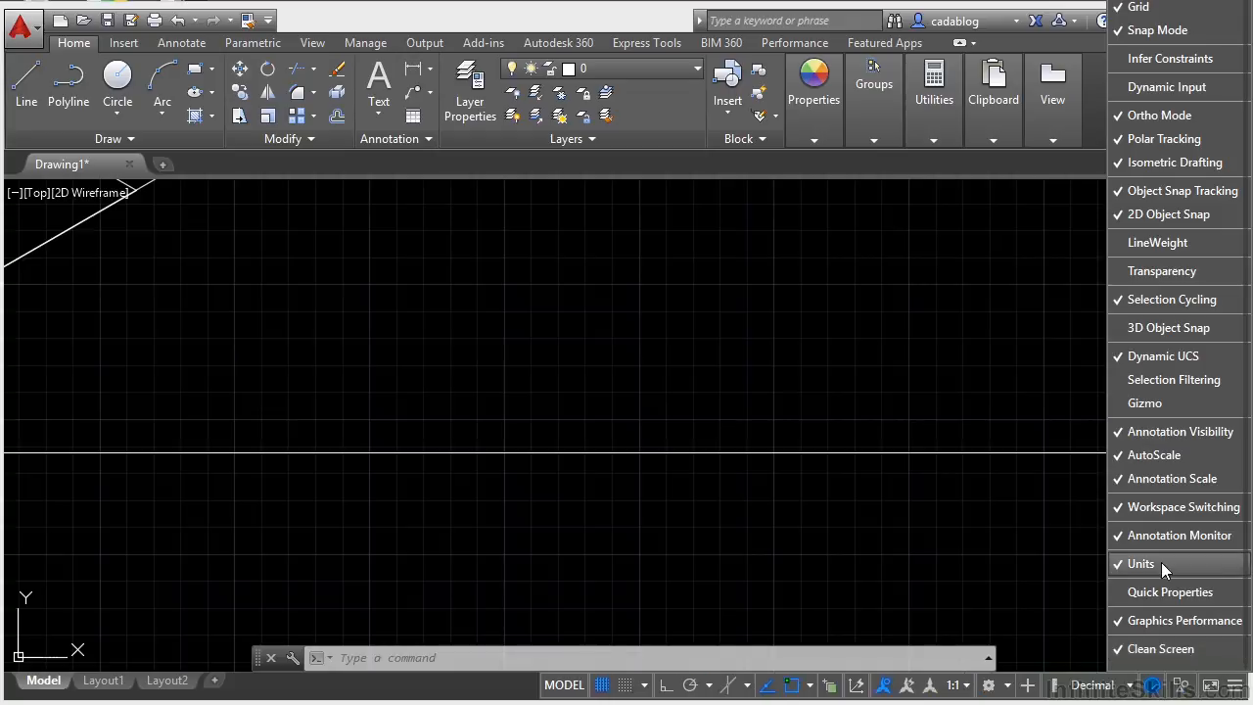
{"action": "left_click", "coordinate": [1140, 563]}
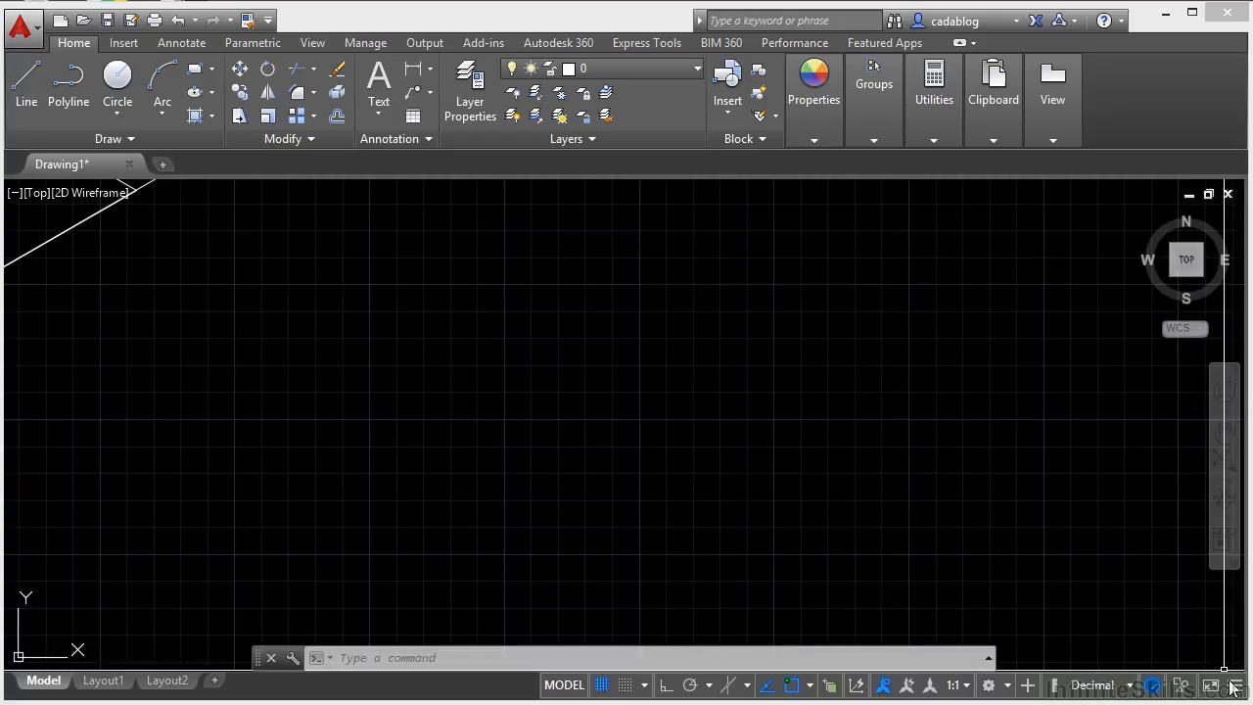
{"action": "left_click", "coordinate": [1234, 684]}
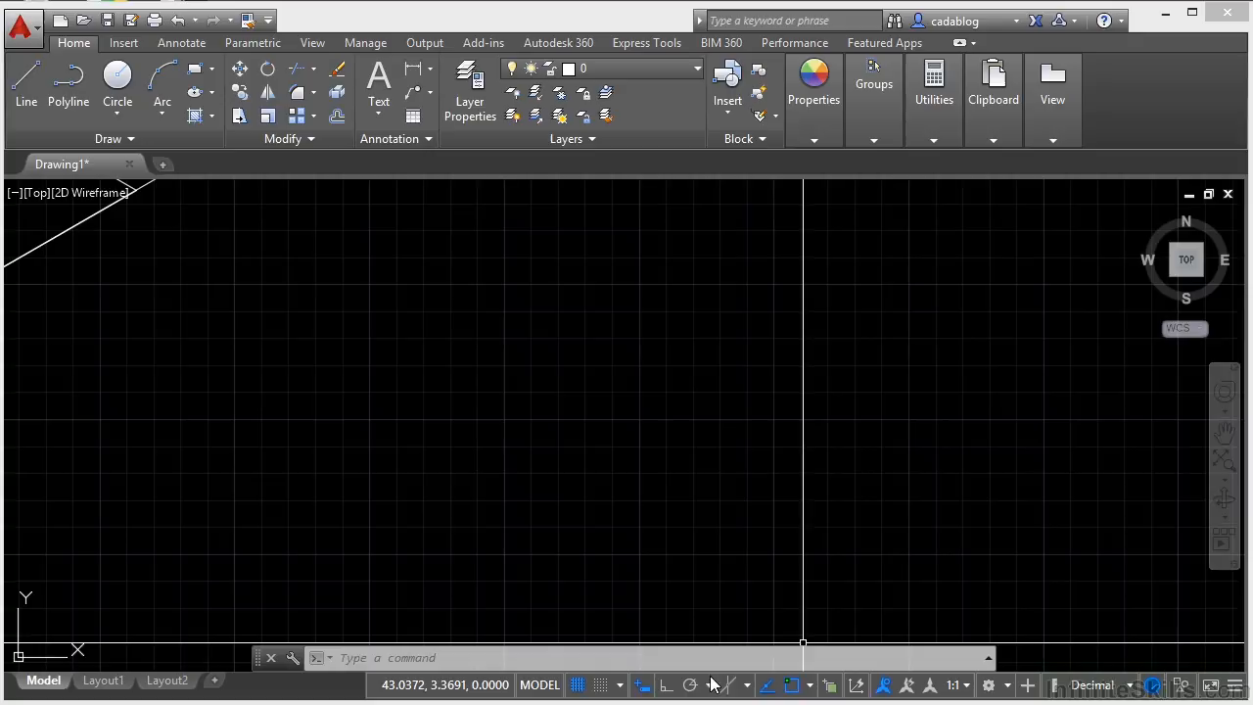
Show the polar tracking angle list with the 90, 180, 270, 360 set checked.
{"action": "left_click", "coordinate": [716, 684]}
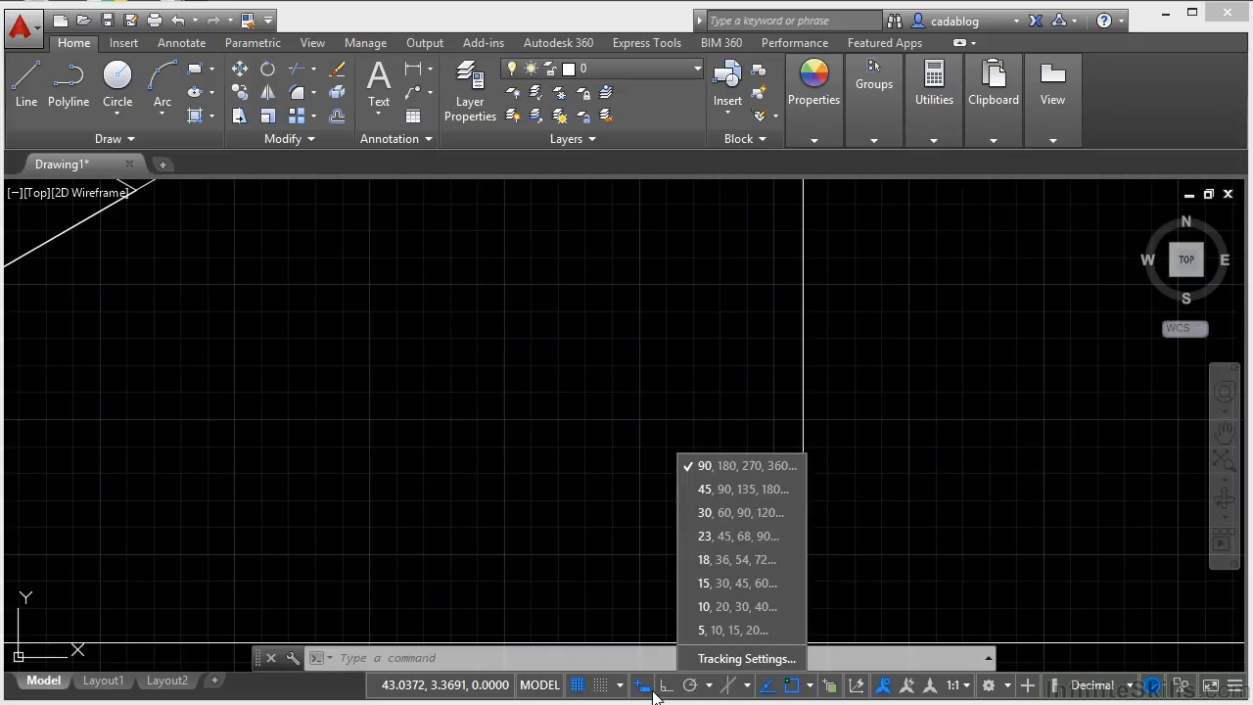
{"action": "mouse_move", "coordinate": [643, 684]}
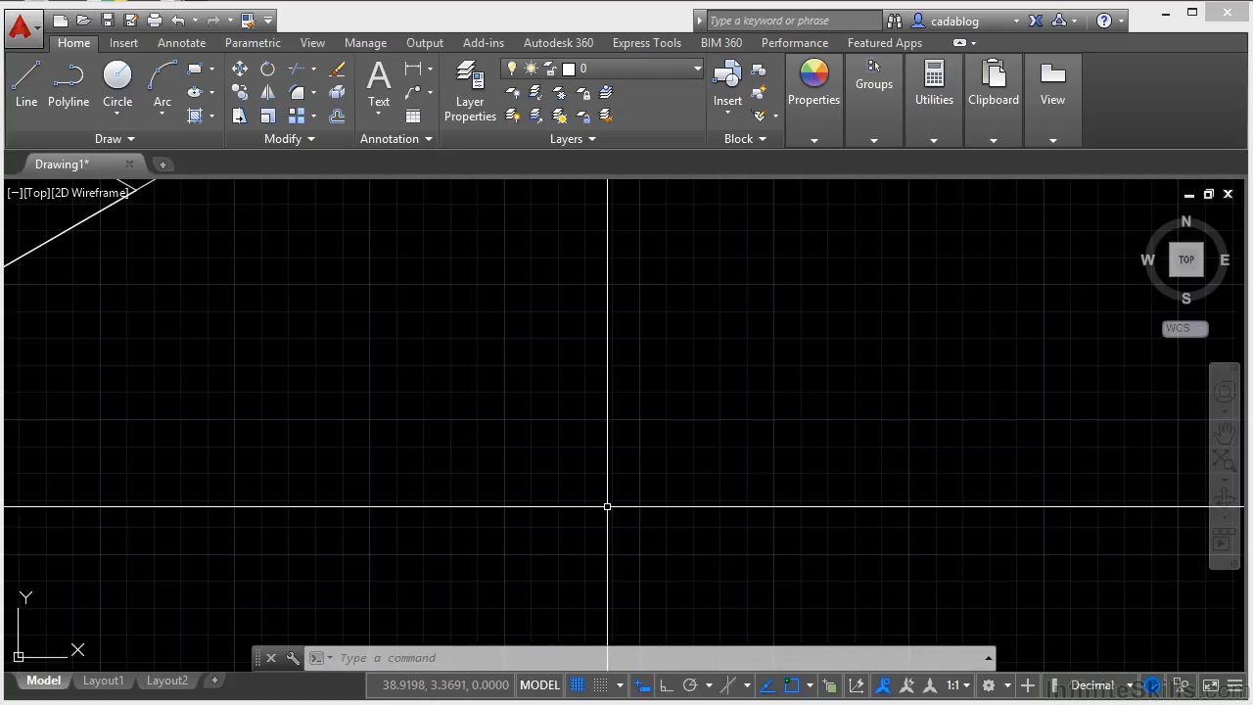
{"action": "mouse_move", "coordinate": [578, 685]}
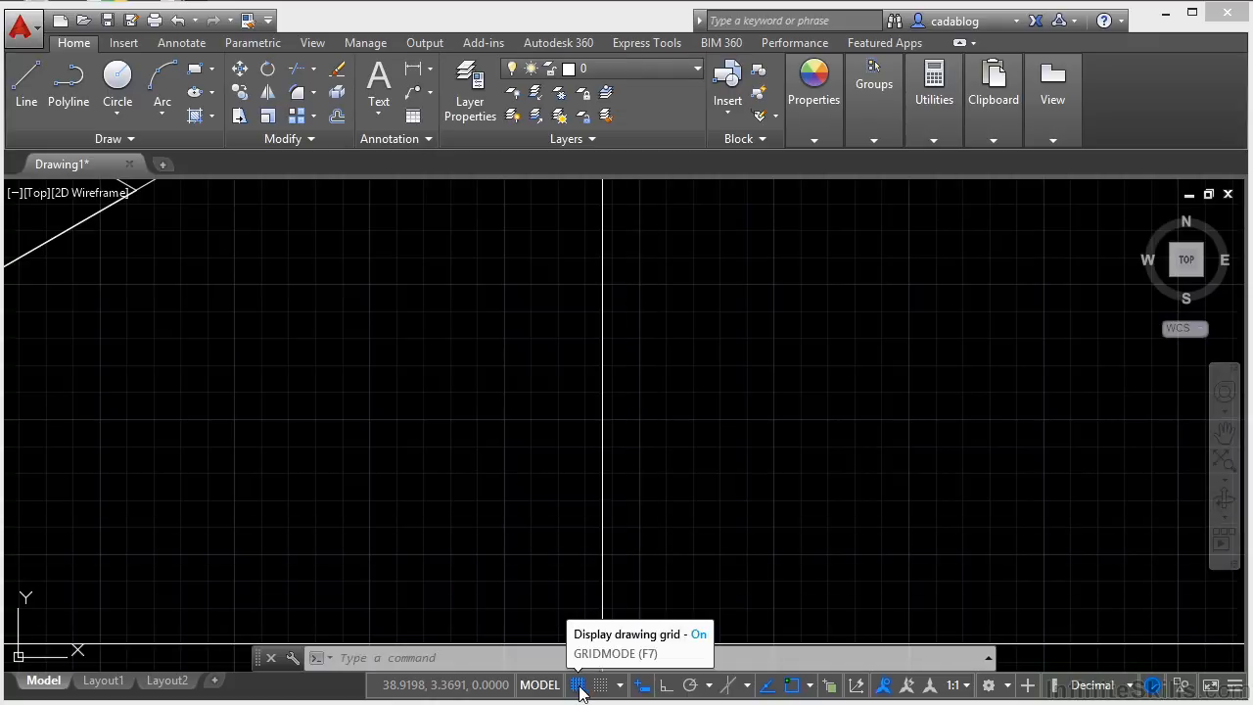
{"action": "mouse_move", "coordinate": [600, 684]}
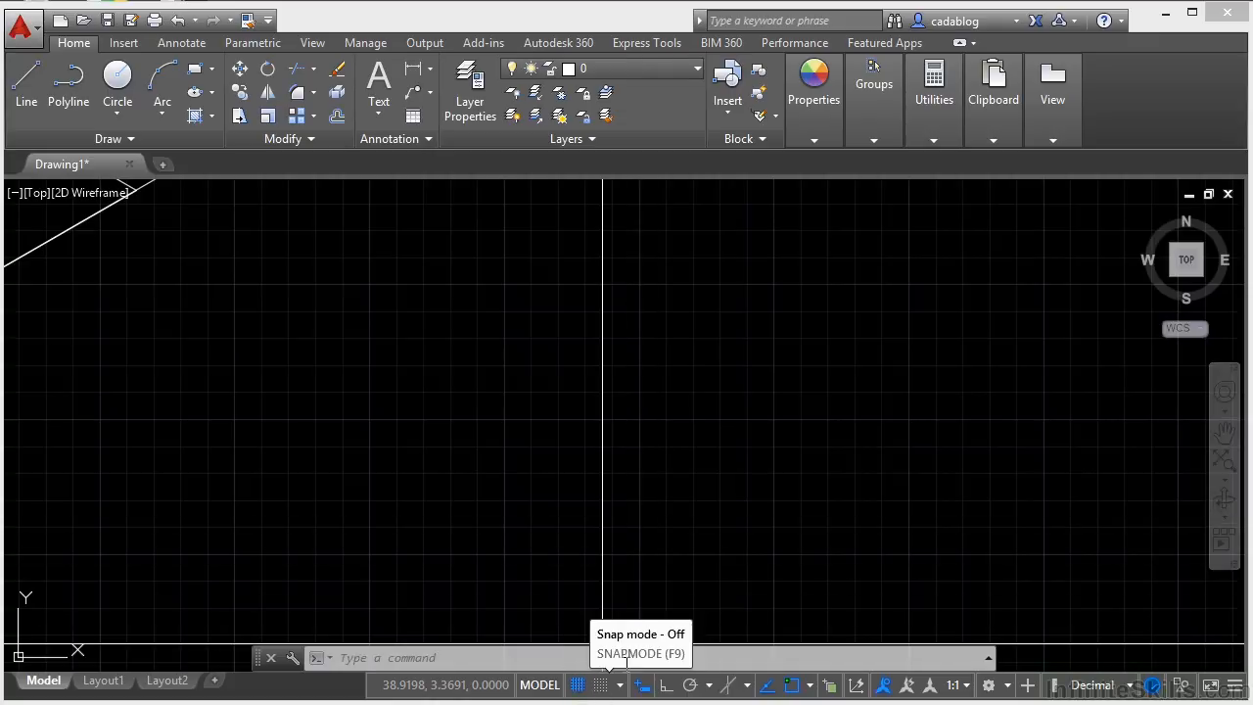